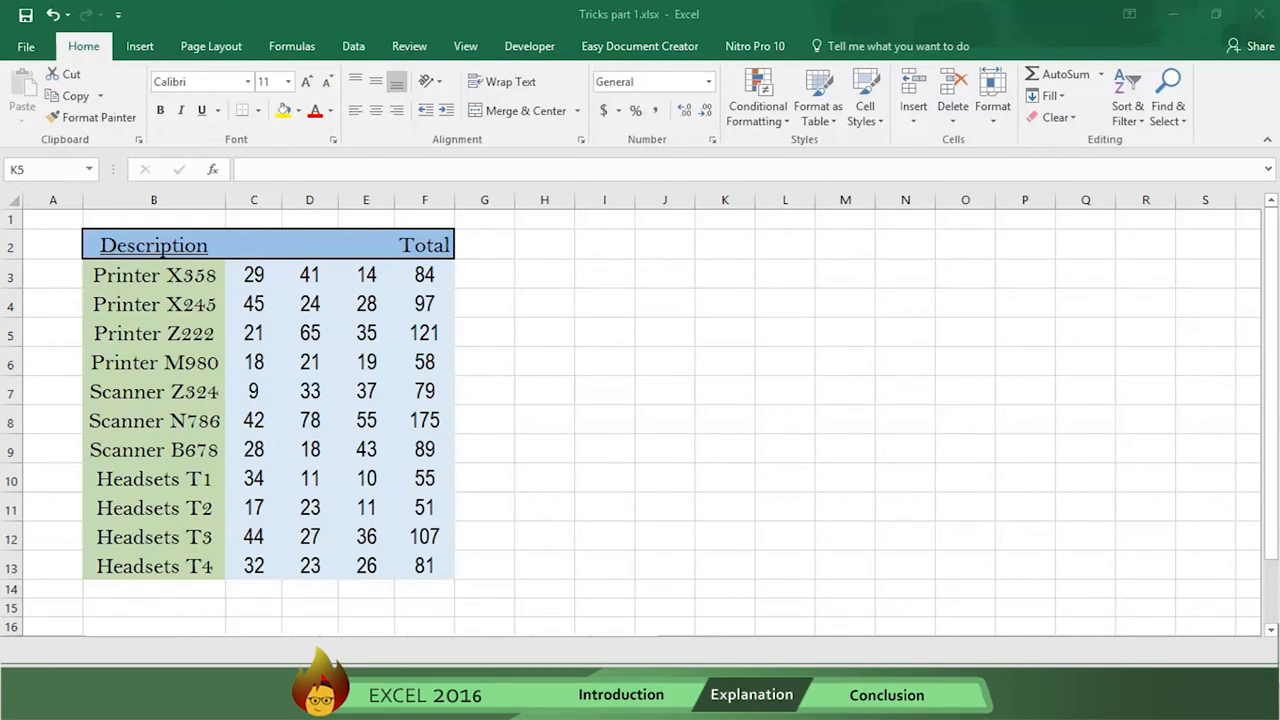
pyautogui.moveTo(426, 288)
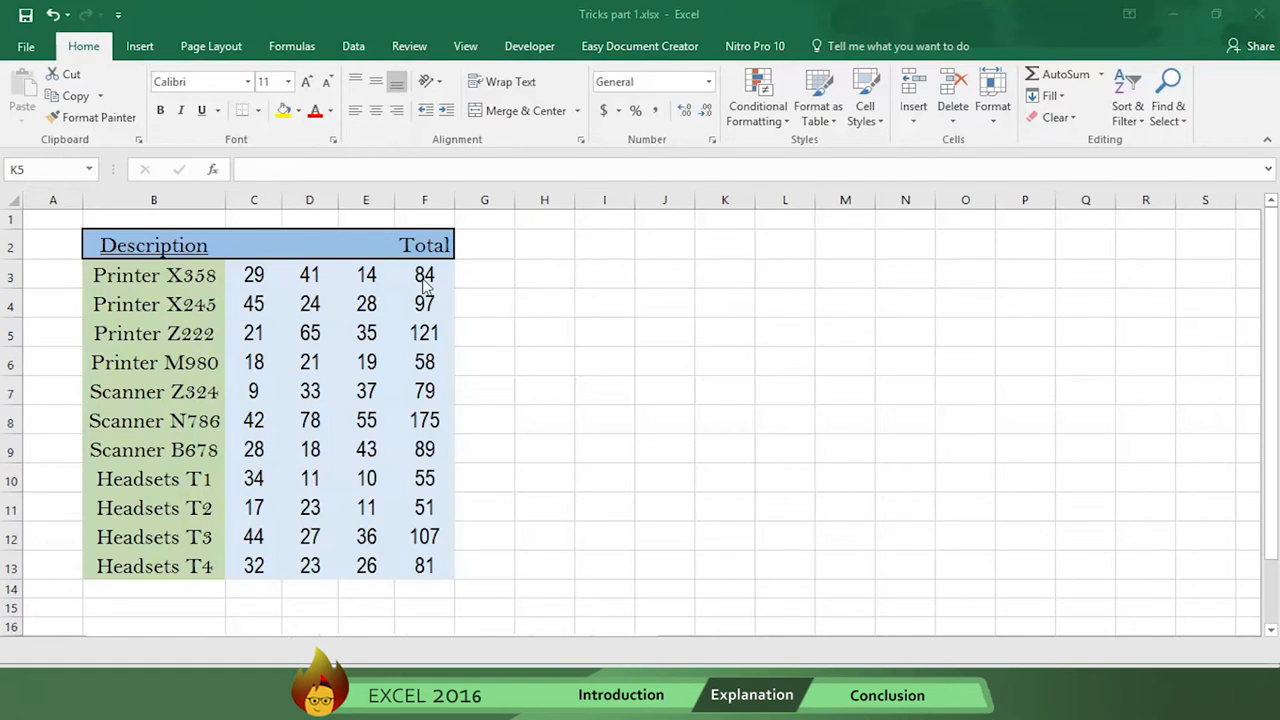
# - Insert a comment reading 'Your own comment' on the Printer X358 total in F3
pyautogui.click(423, 274)
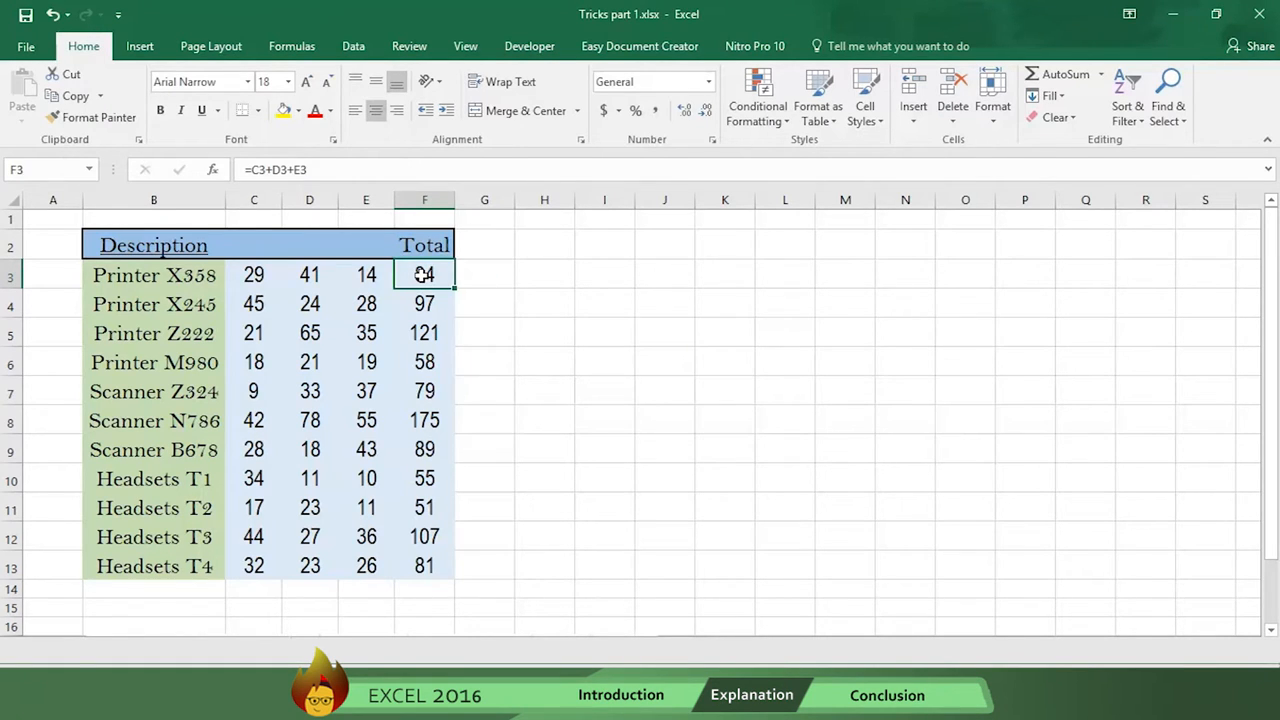
pyautogui.rightClick(424, 274)
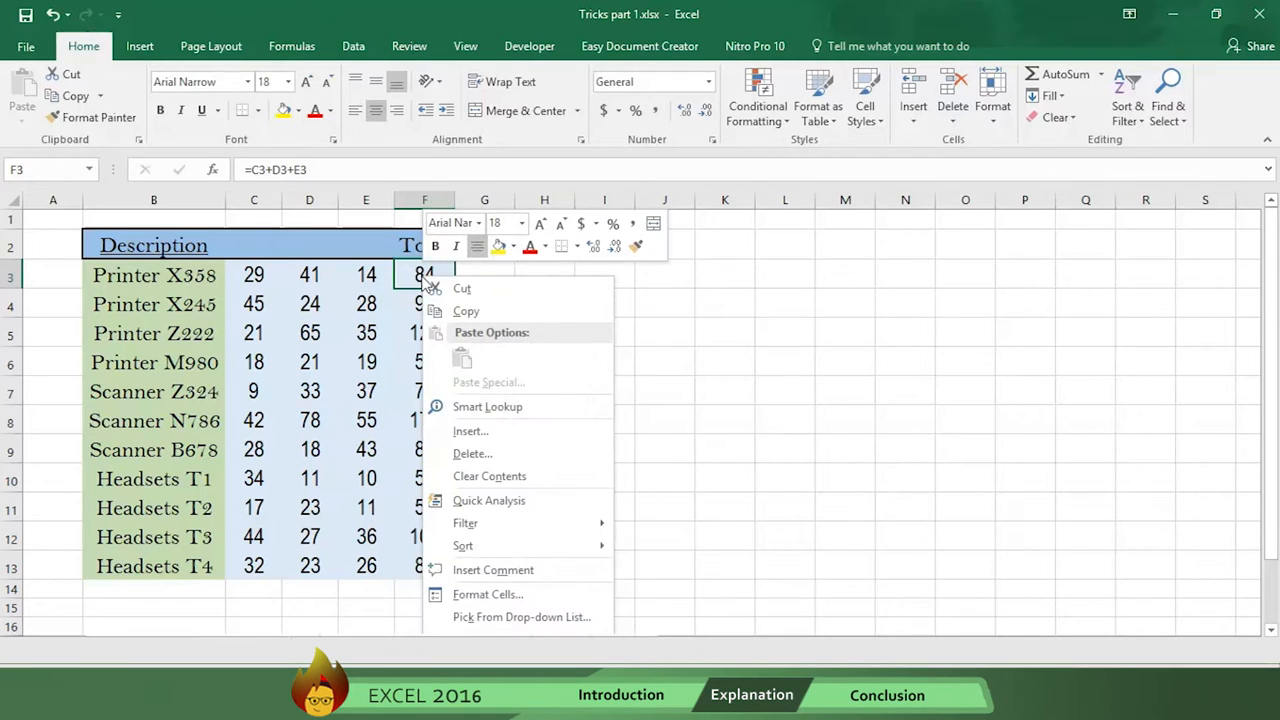
pyautogui.moveTo(491, 570)
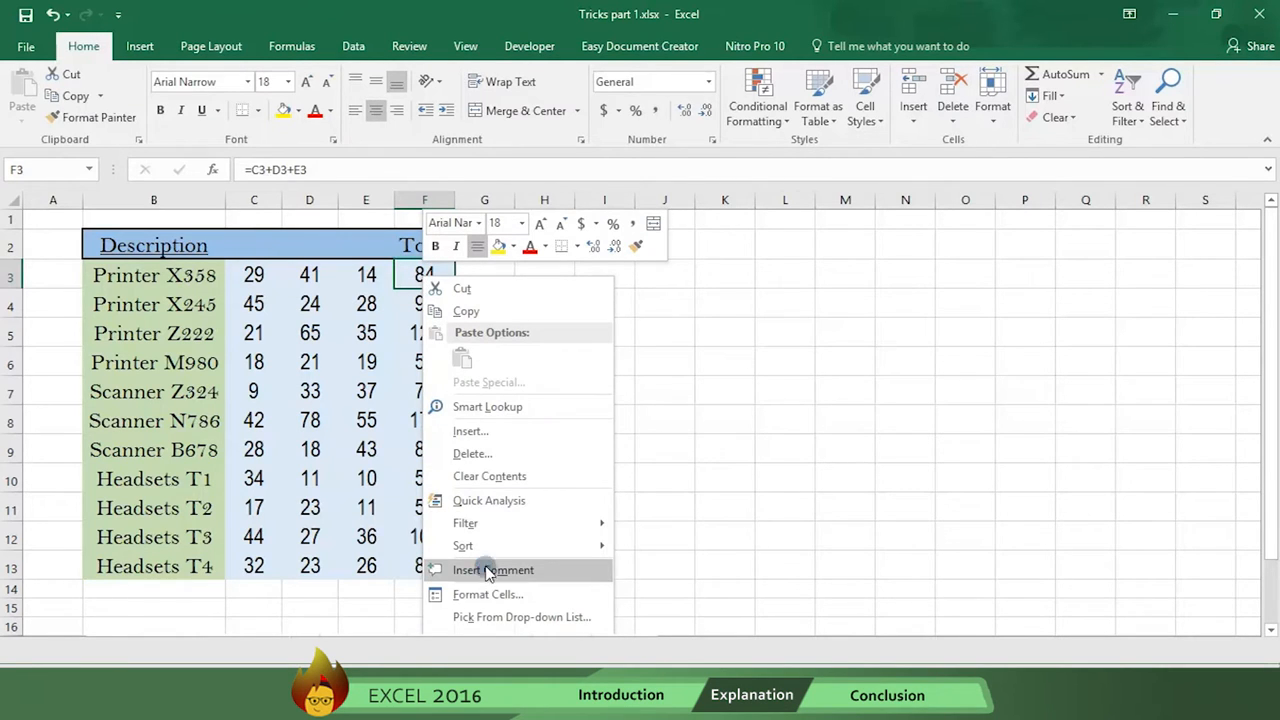
pyautogui.click(493, 570)
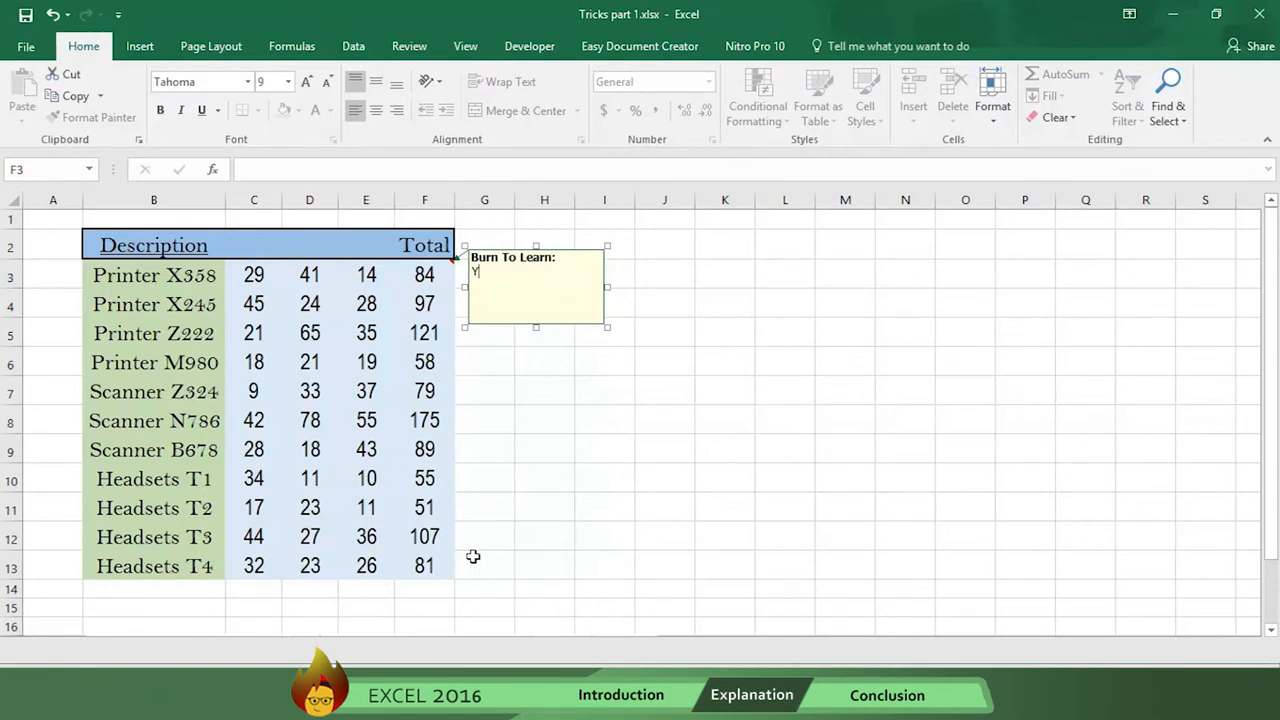
pyautogui.write('our own')
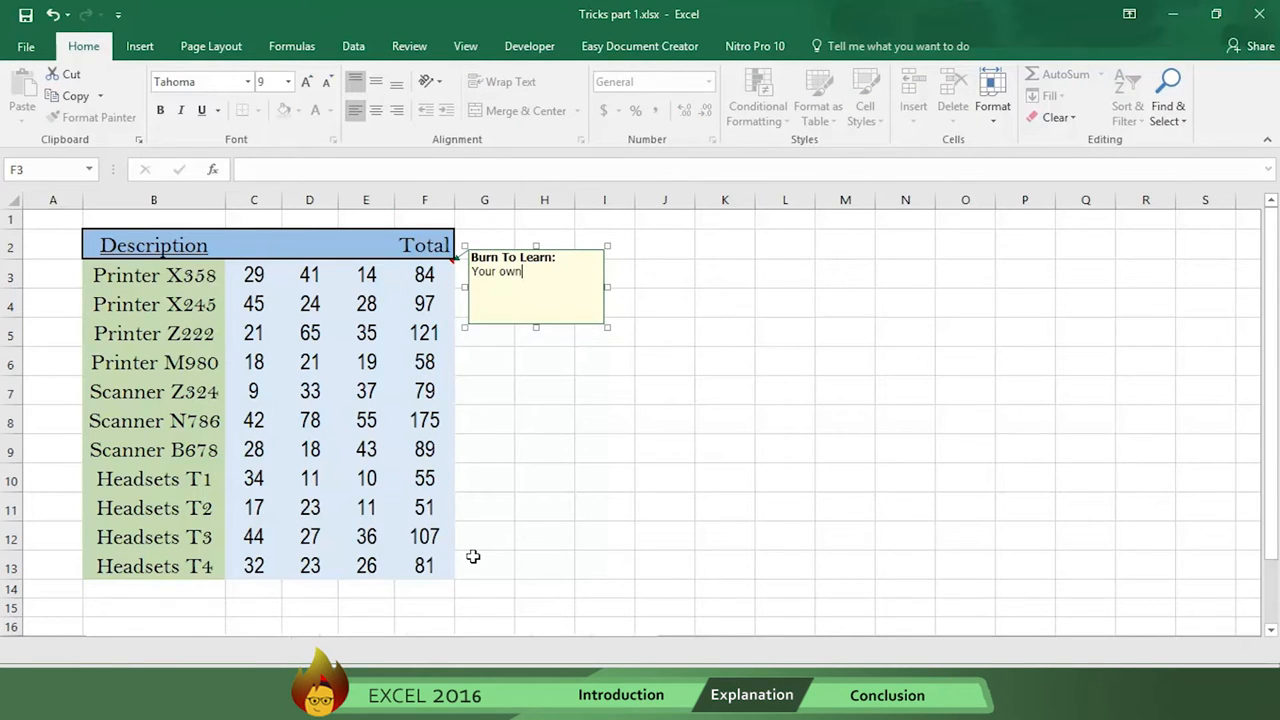
pyautogui.write('comment')
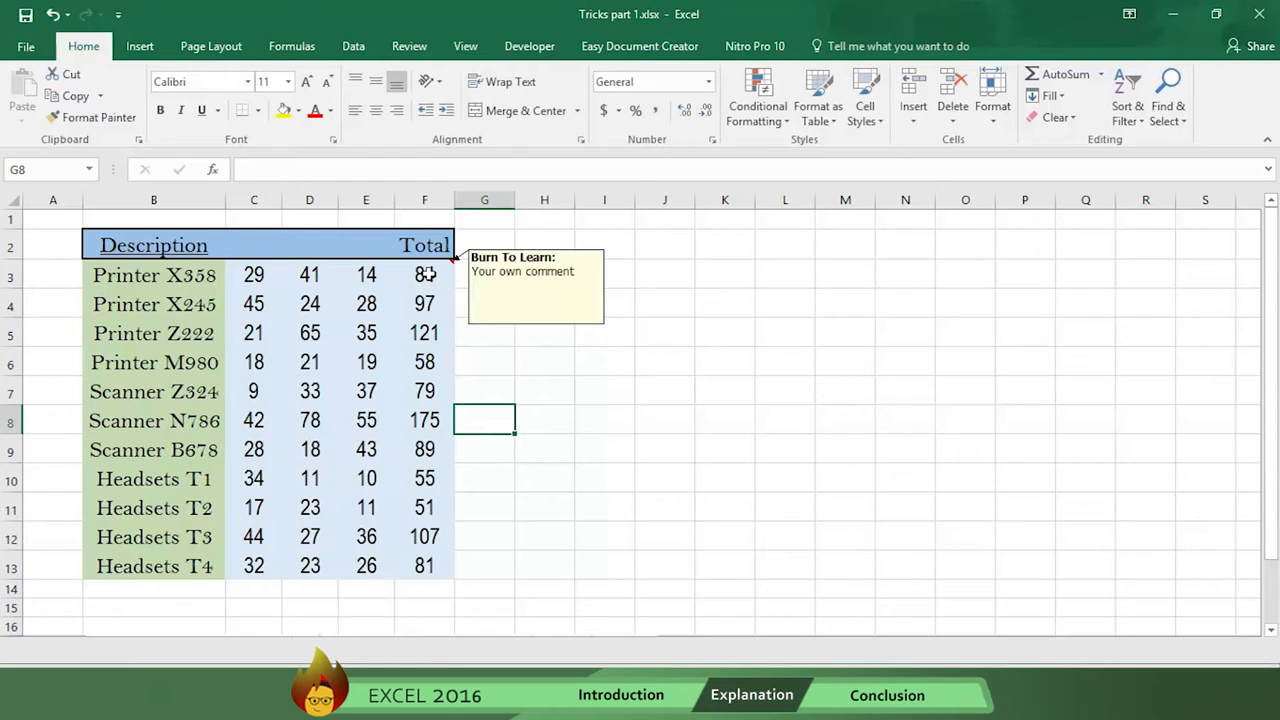
# - Append +N("Your own comment") to F3's =C3+D3+E3 formula, keeping the total 84
pyautogui.click(423, 274)
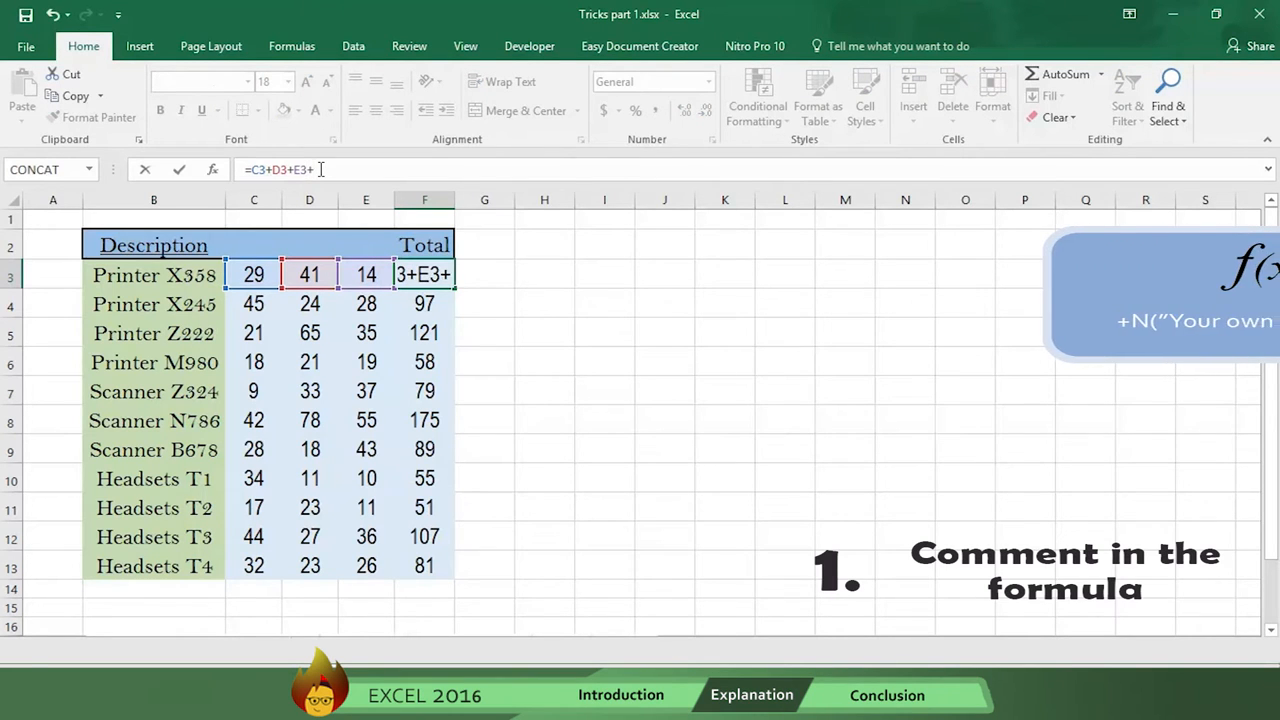
pyautogui.write('N')
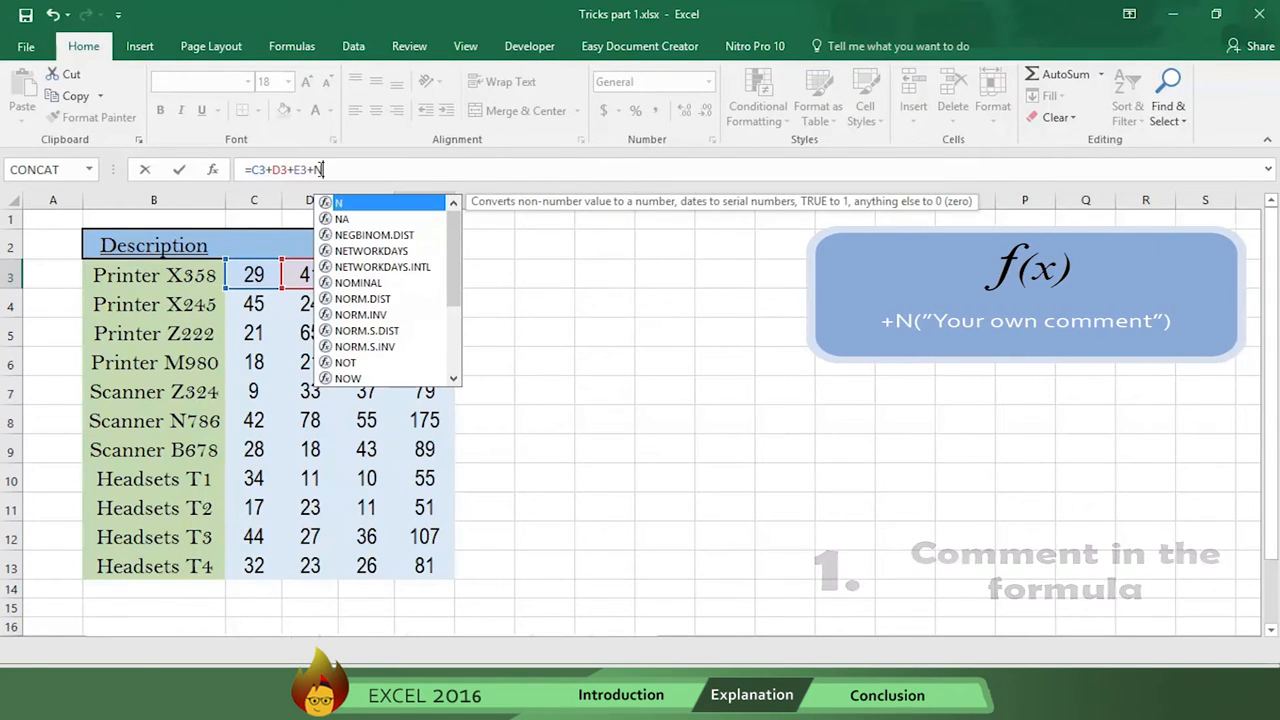
pyautogui.write('(')
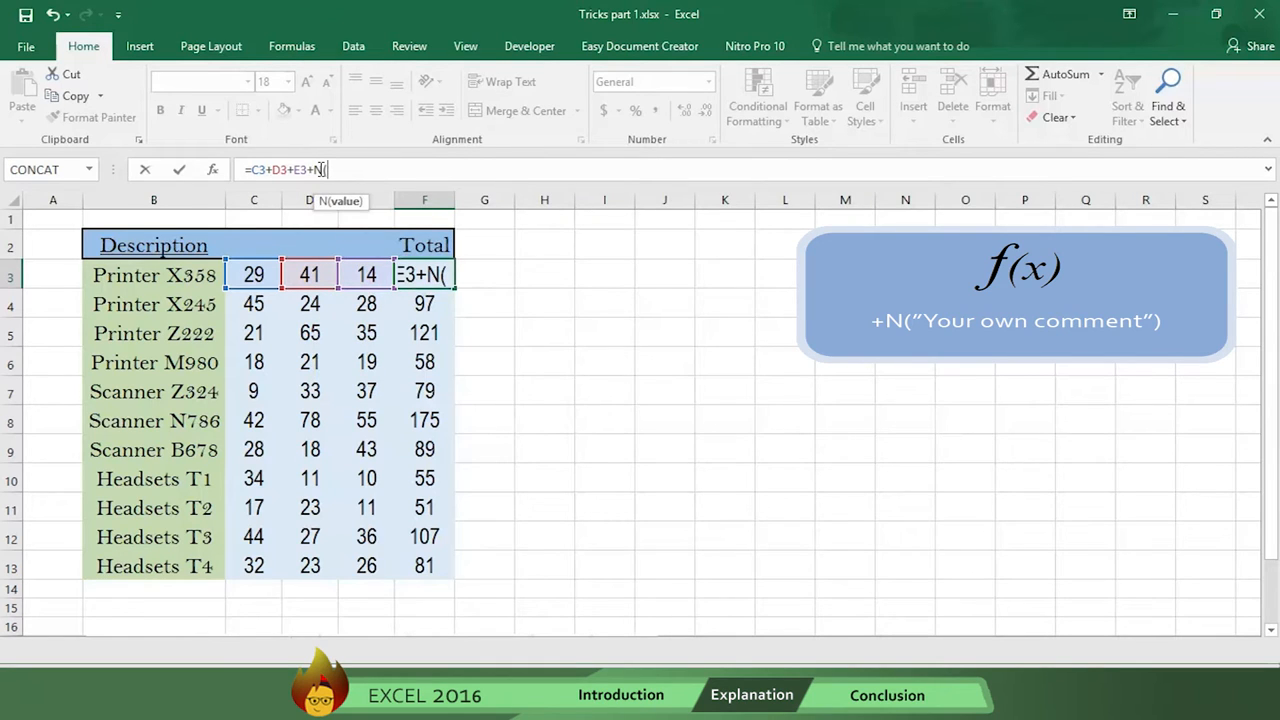
pyautogui.write('("Your own comment')
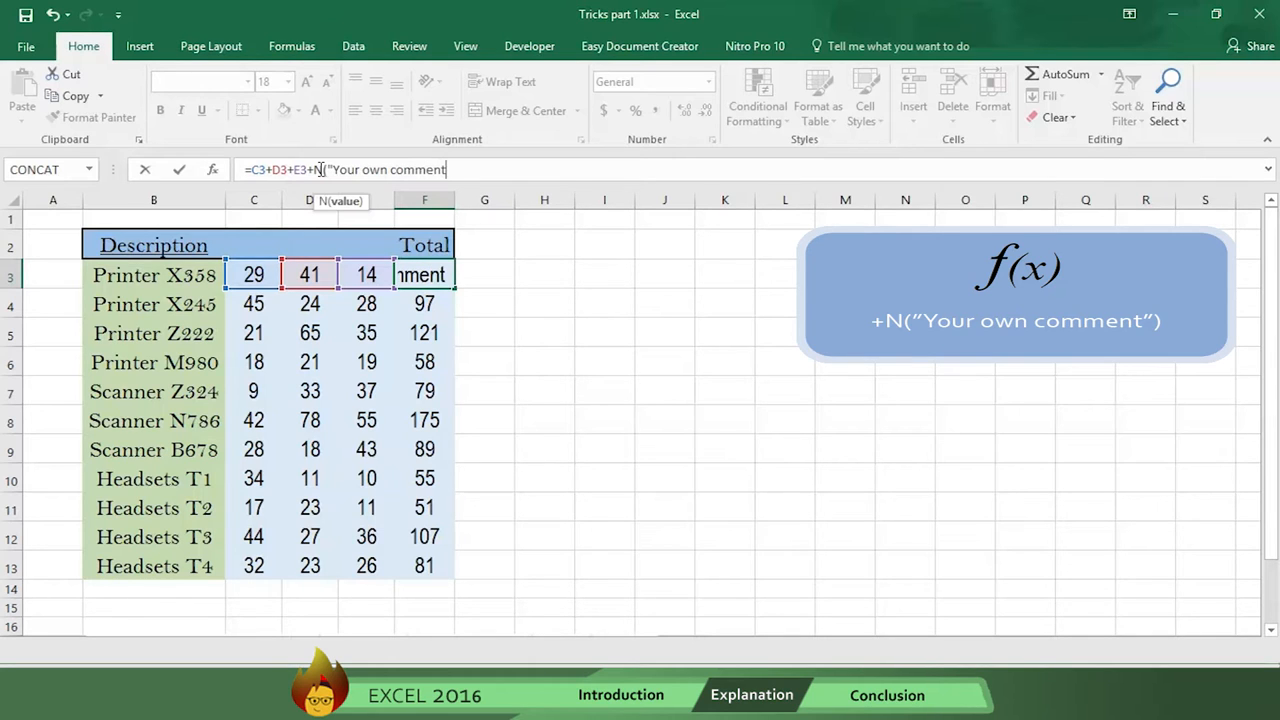
pyautogui.write(')')
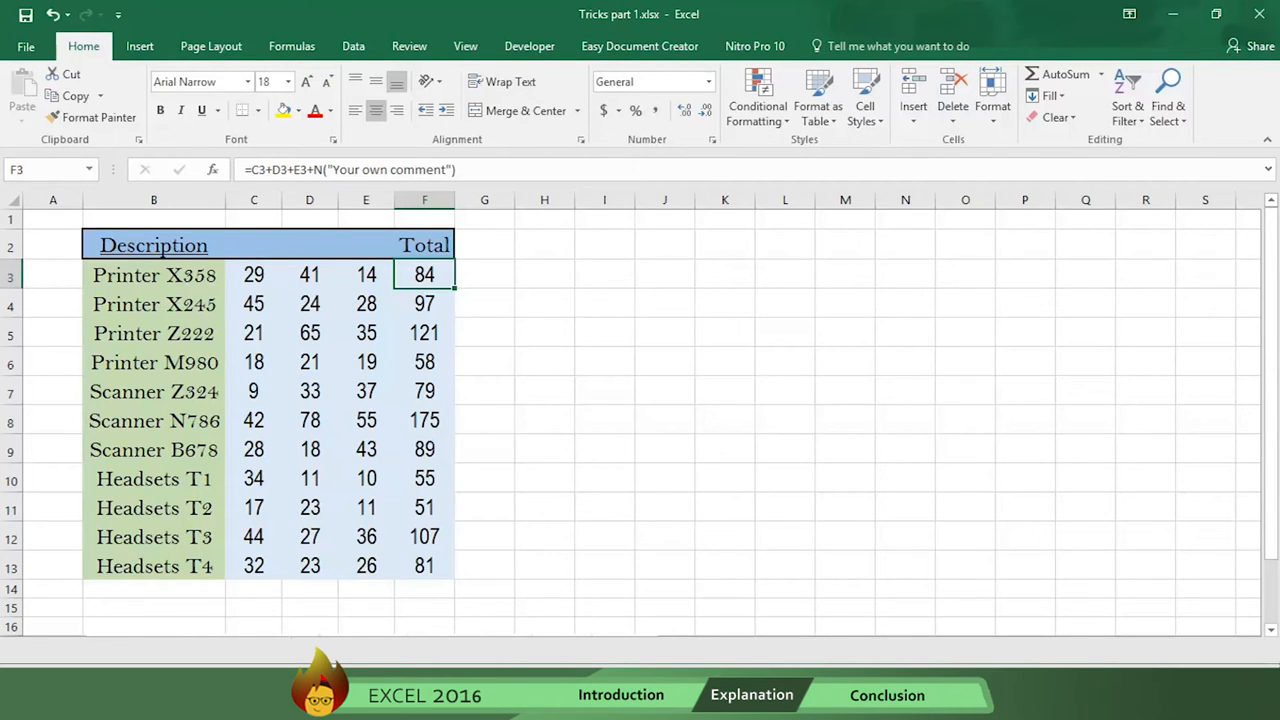
# - Enter 'Sales' into header cells C2:E2 in a single Ctrl+Enter entry
pyautogui.click(253, 245)
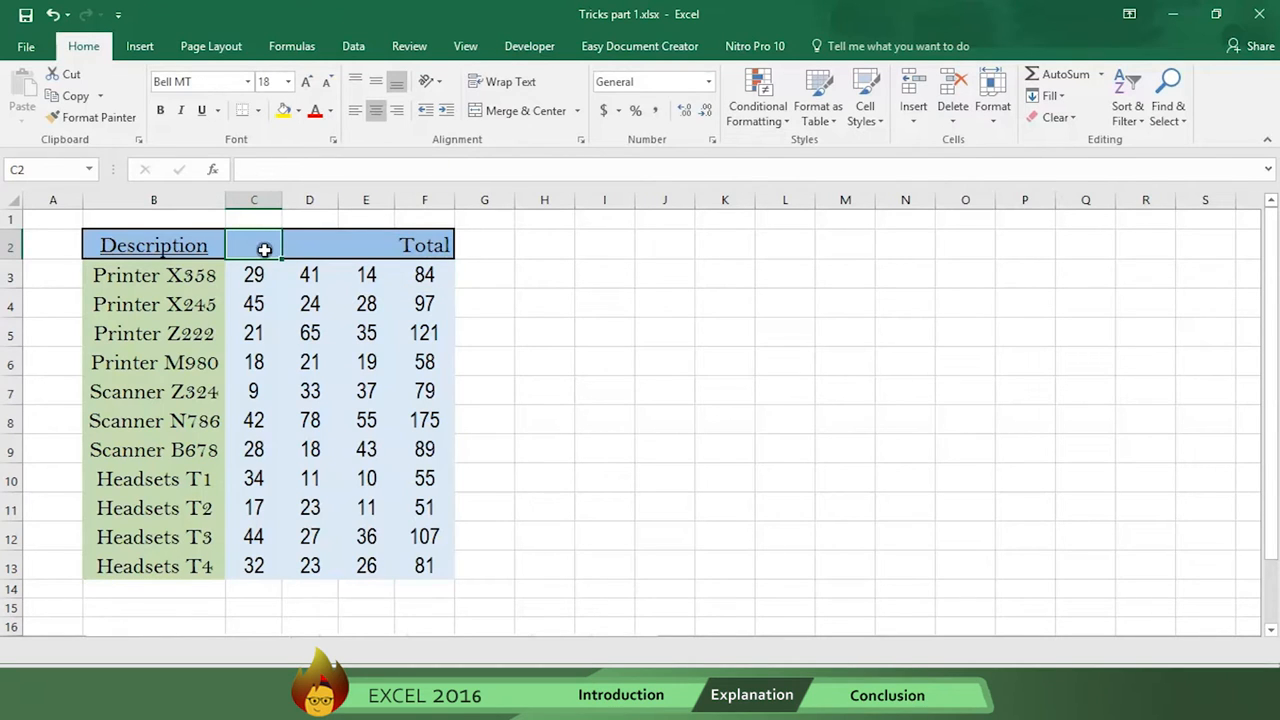
pyautogui.write('Sale')
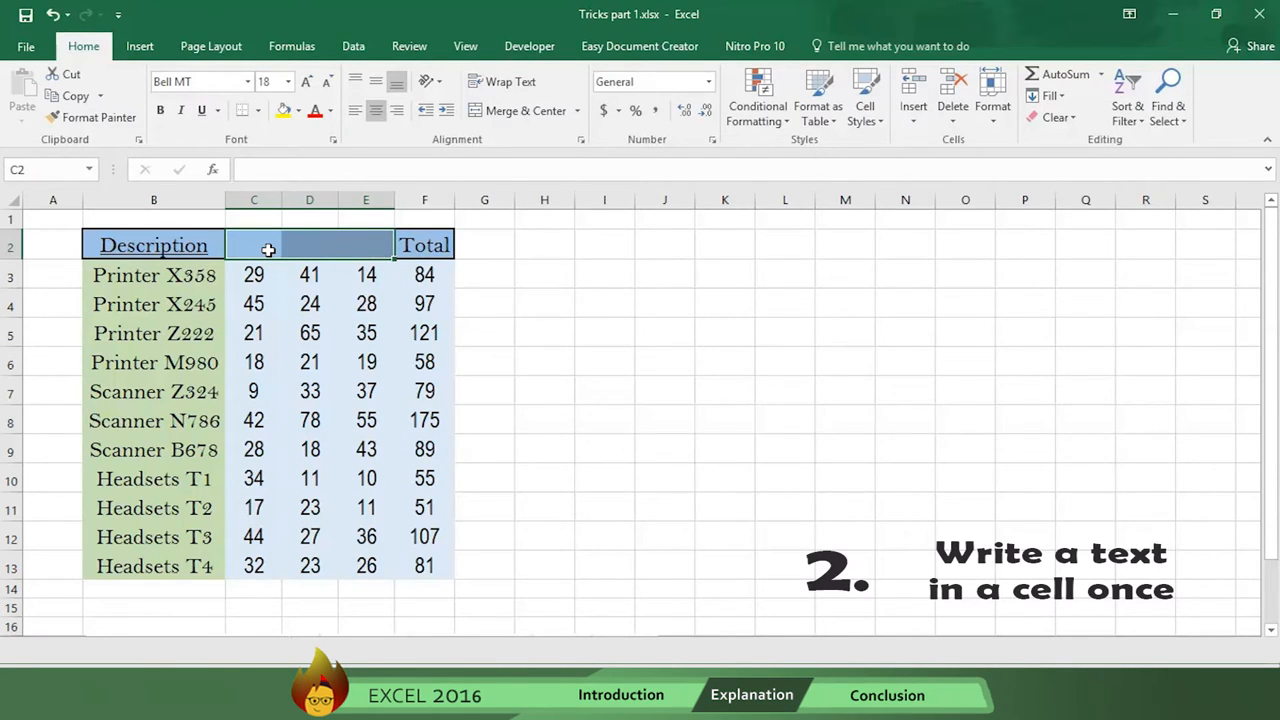
pyautogui.write('Sales')
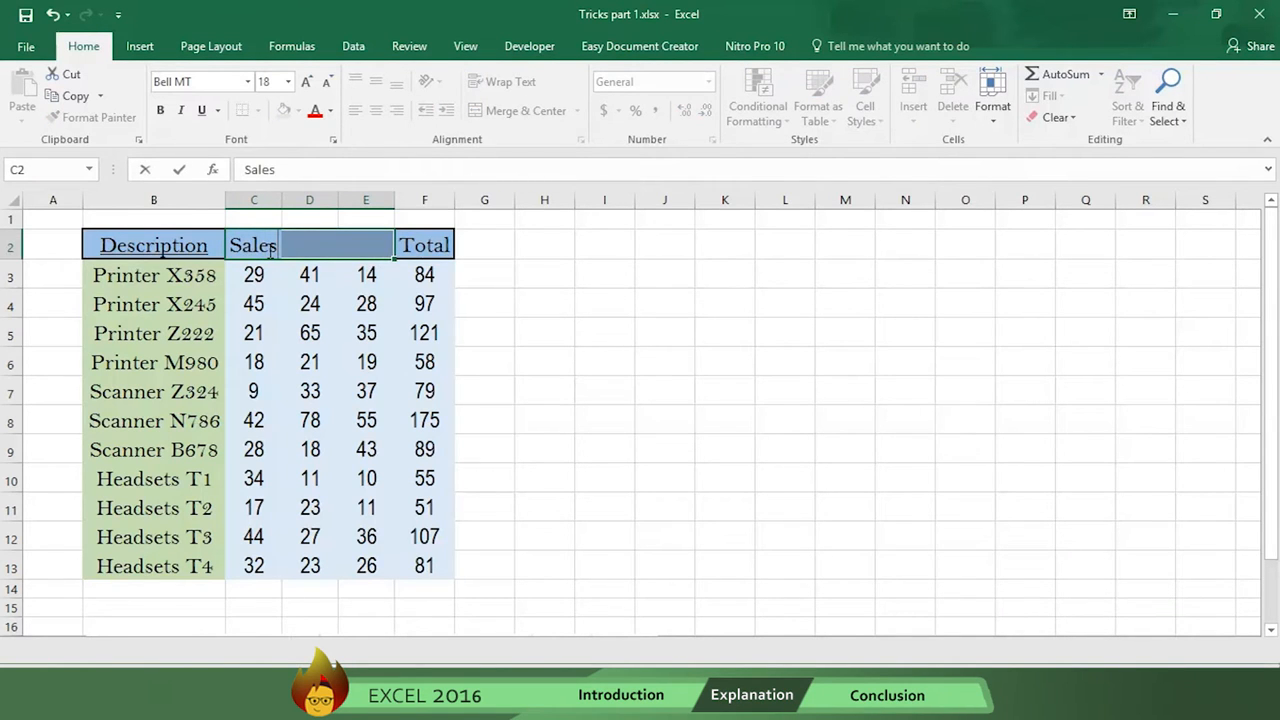
pyautogui.press('ctrl++')
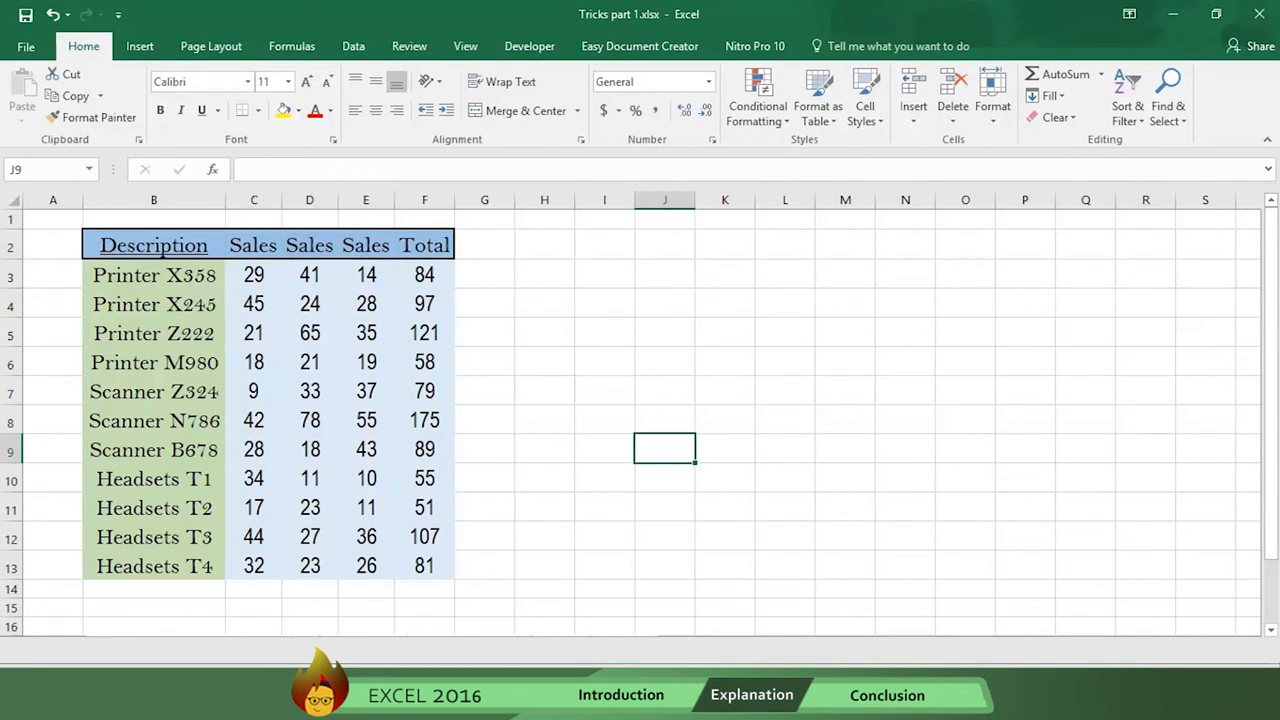
# - Apply Home > Clear > Clear All to header cell C2, removing its text and formatting
pyautogui.click(365, 245)
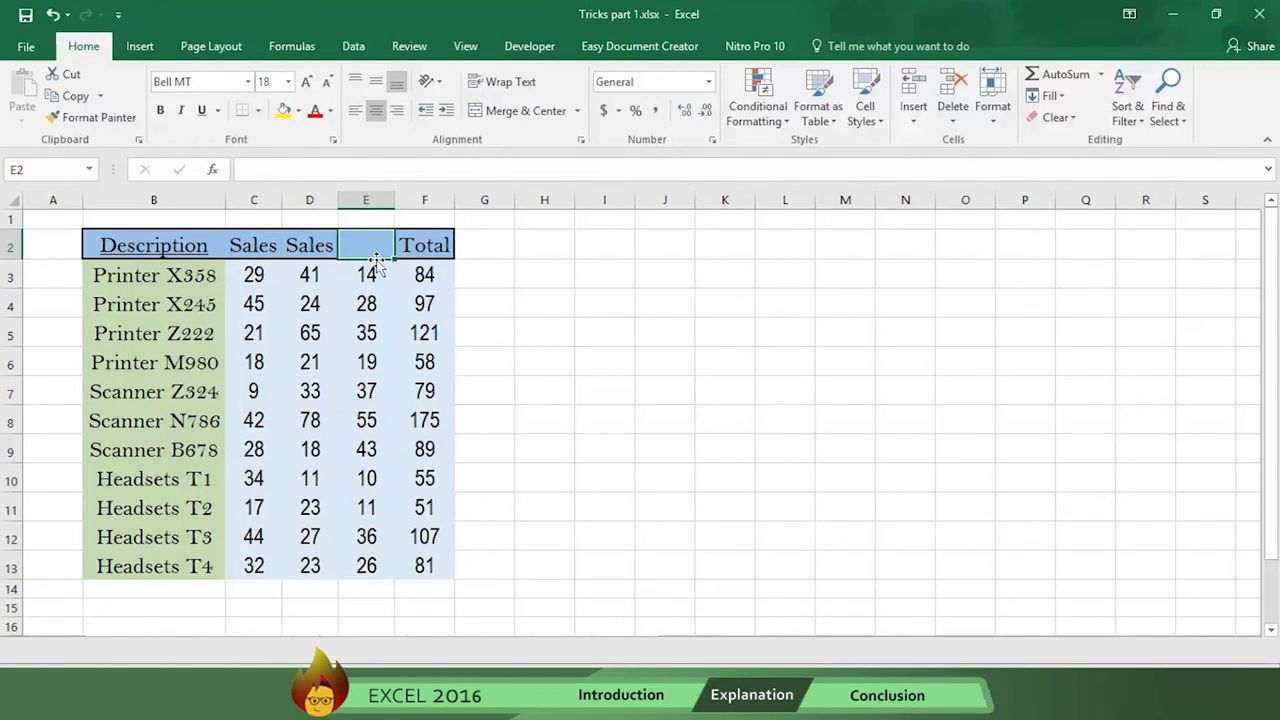
pyautogui.click(258, 110)
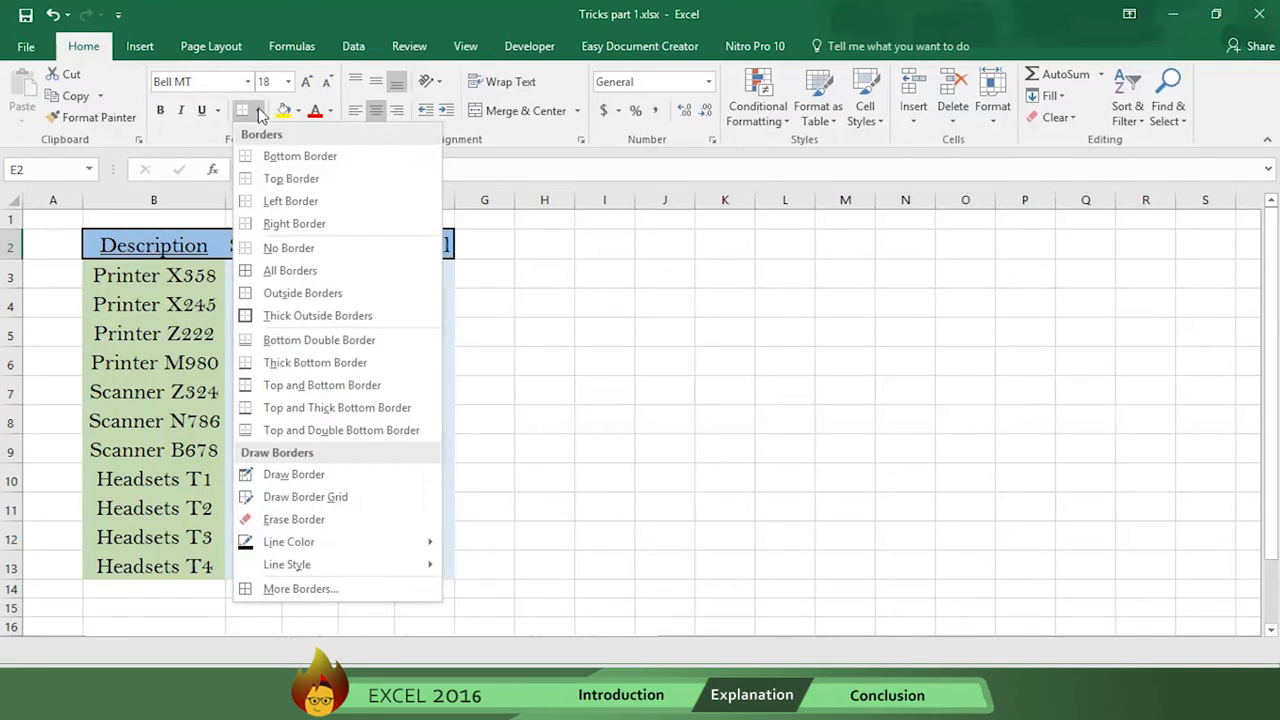
pyautogui.moveTo(287, 565)
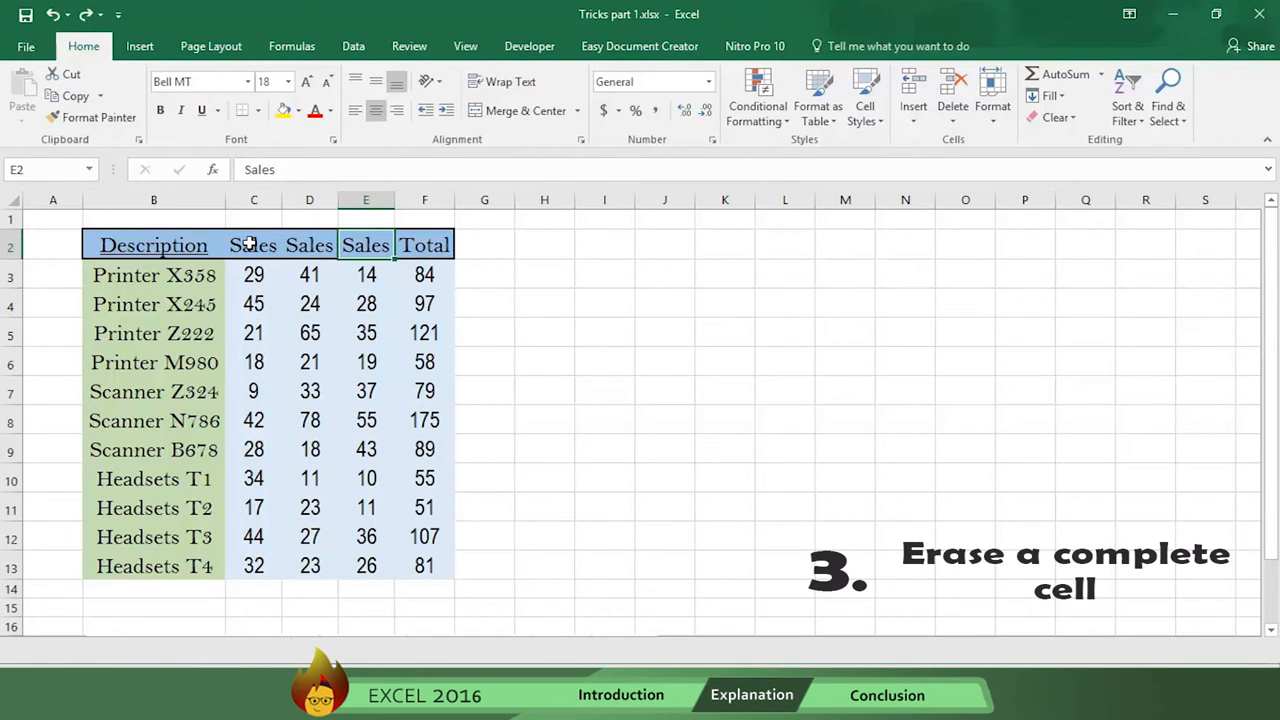
pyautogui.click(253, 245)
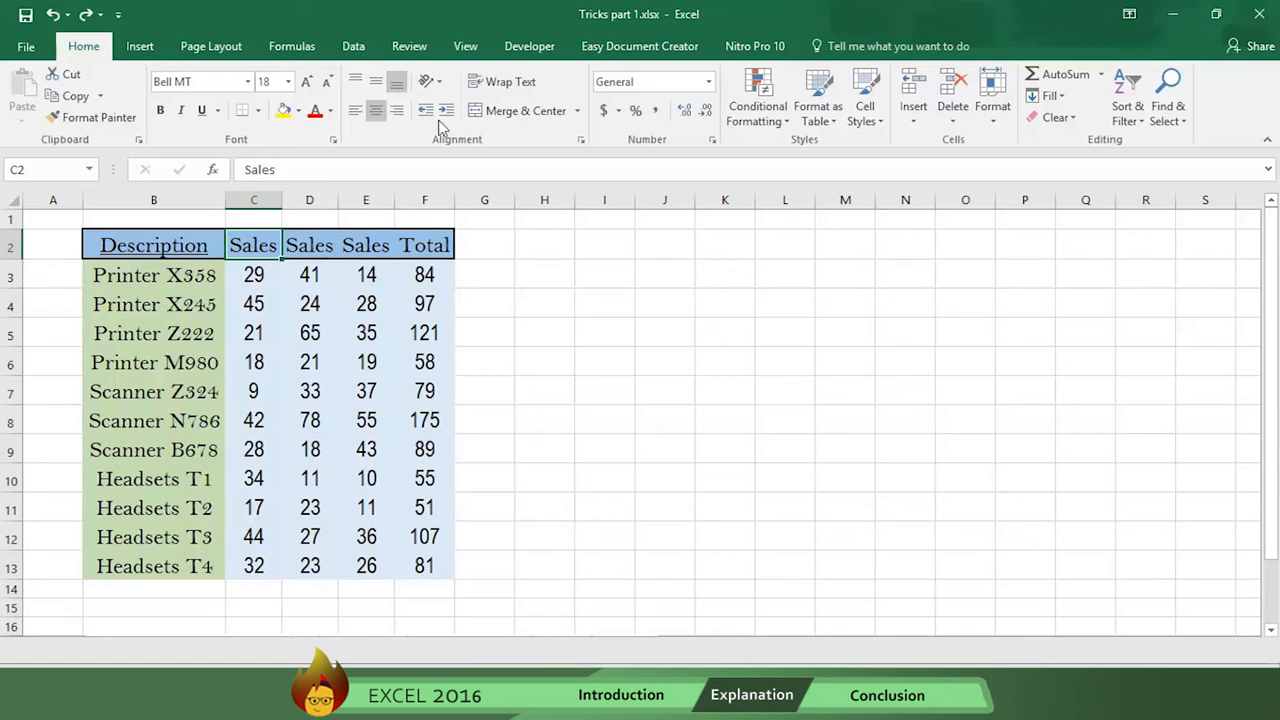
pyautogui.click(1057, 117)
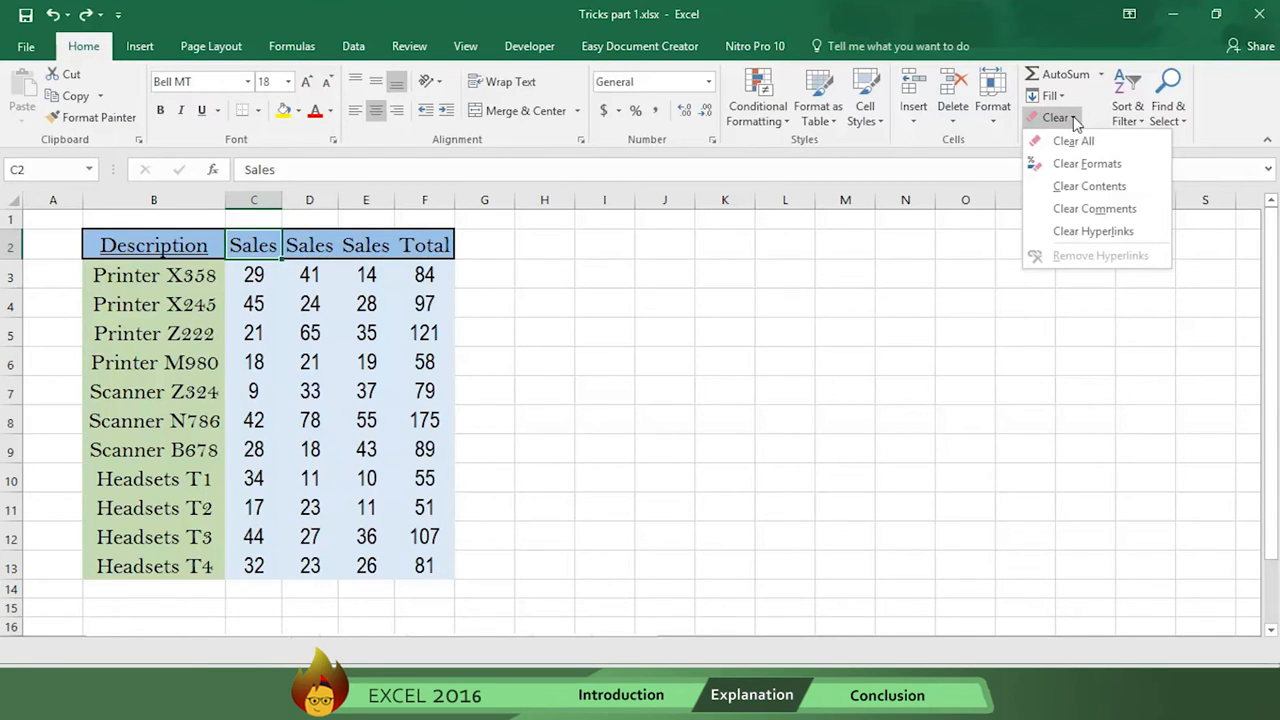
pyautogui.moveTo(1073, 141)
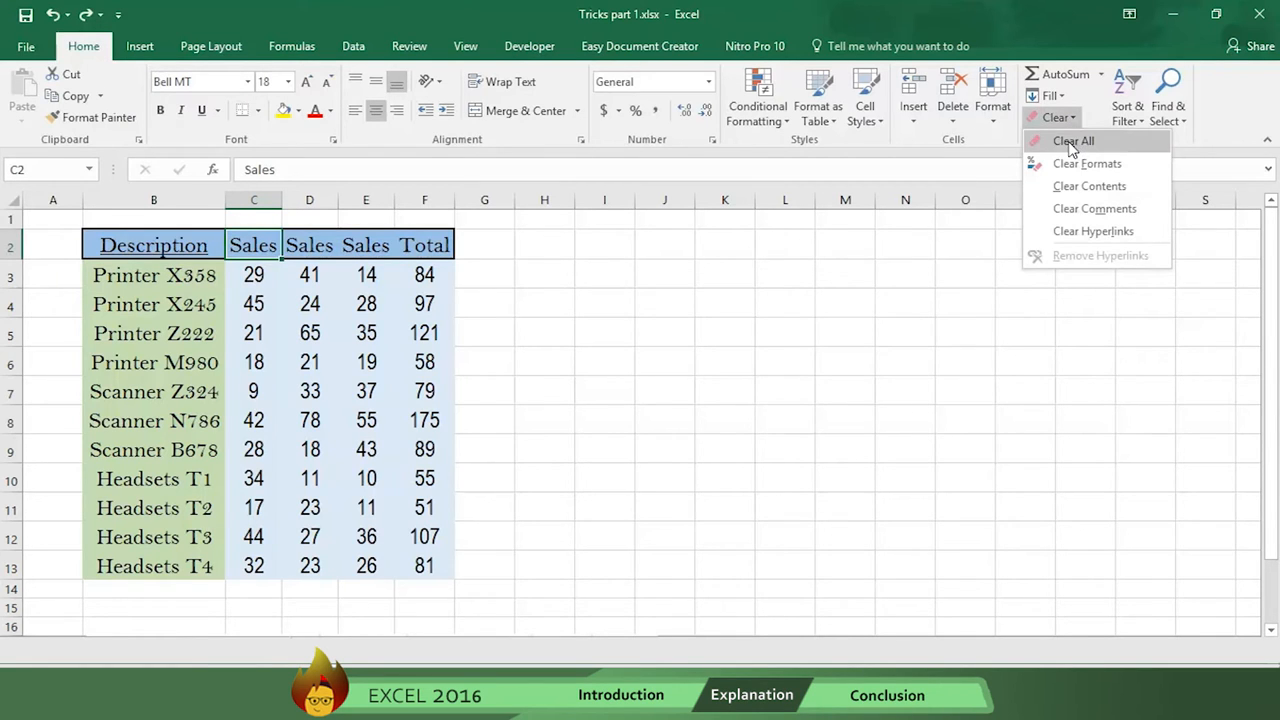
pyautogui.click(1073, 140)
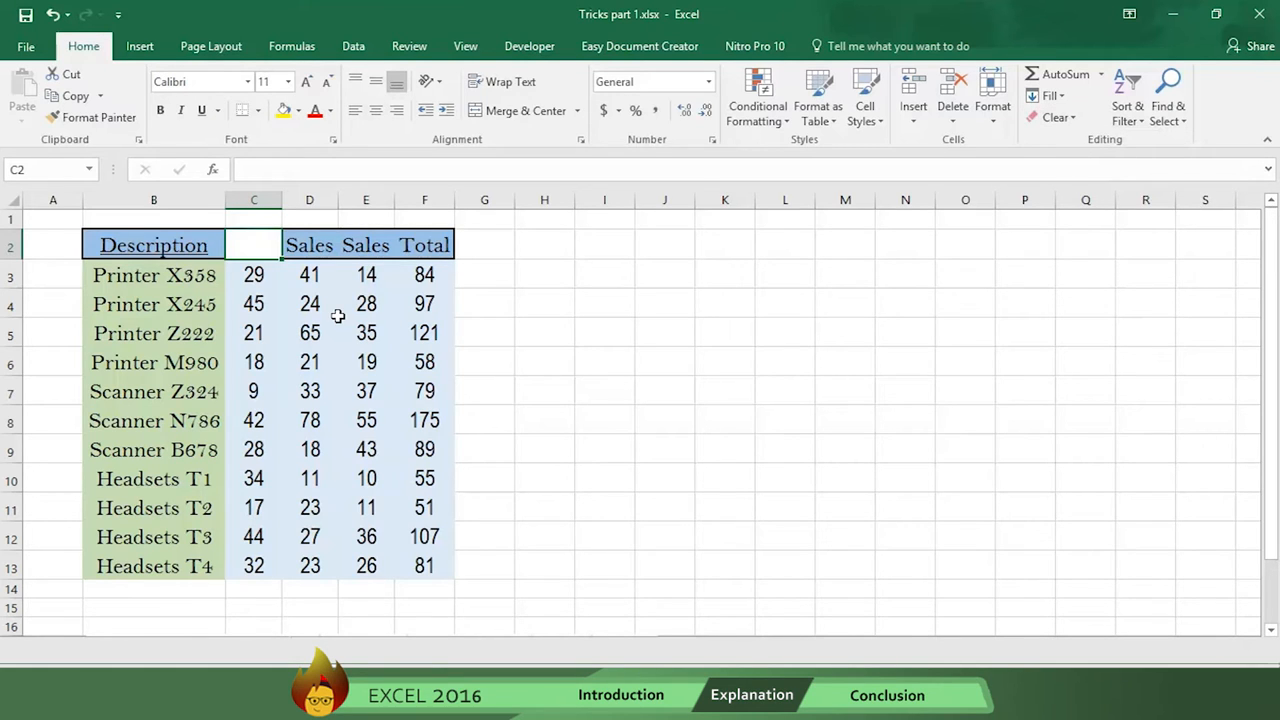
pyautogui.click(253, 218)
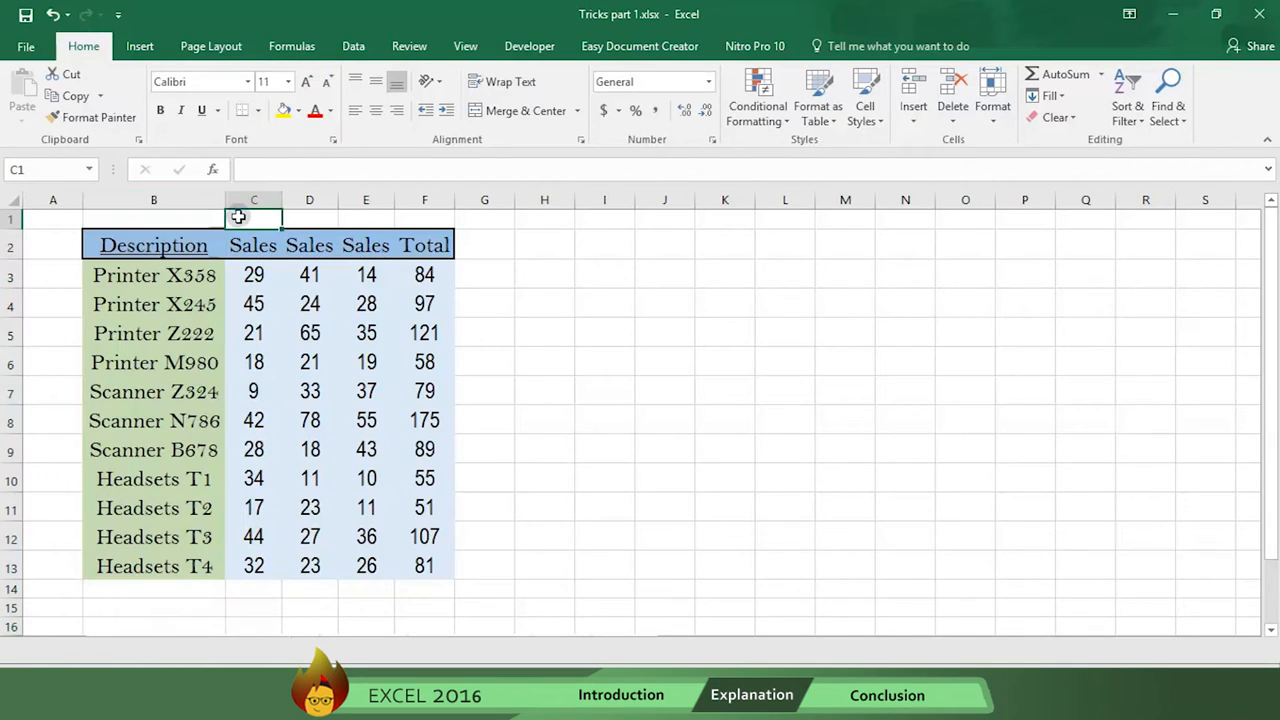
pyautogui.moveTo(247, 219)
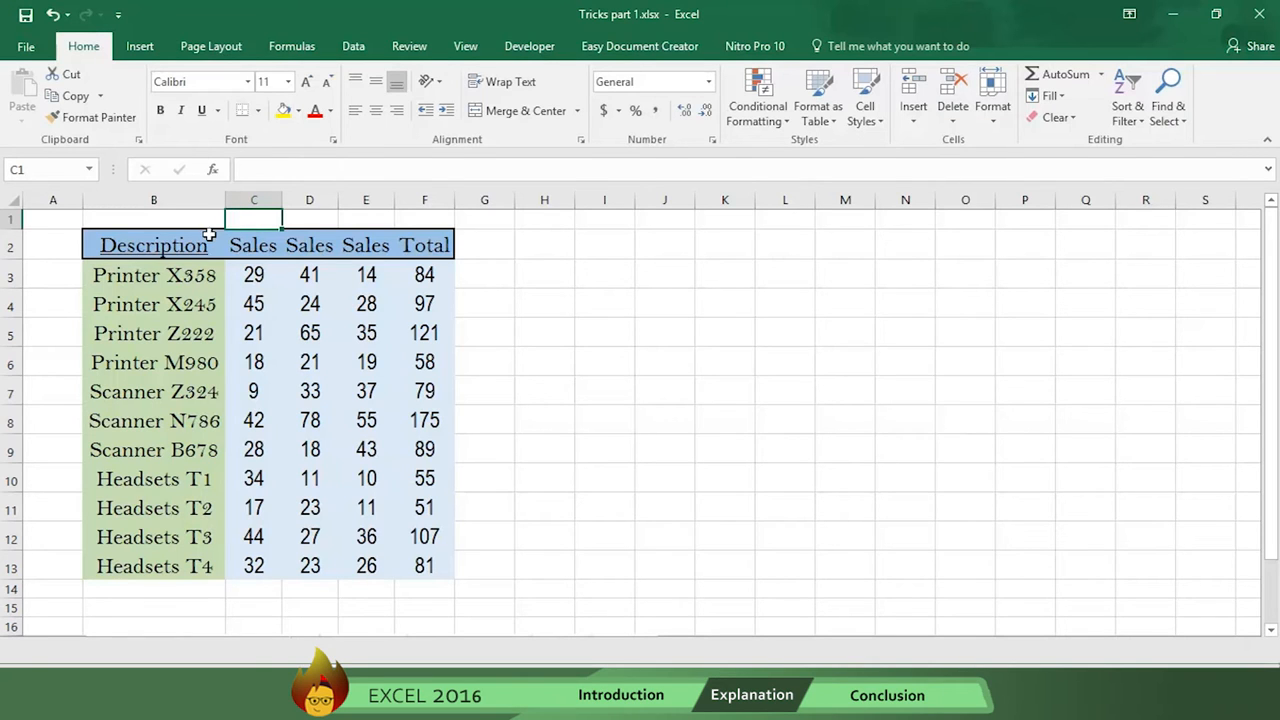
# - Turn on Data > Filter for the header row and inspect the Description dropdown without sorting
pyautogui.click(153, 245)
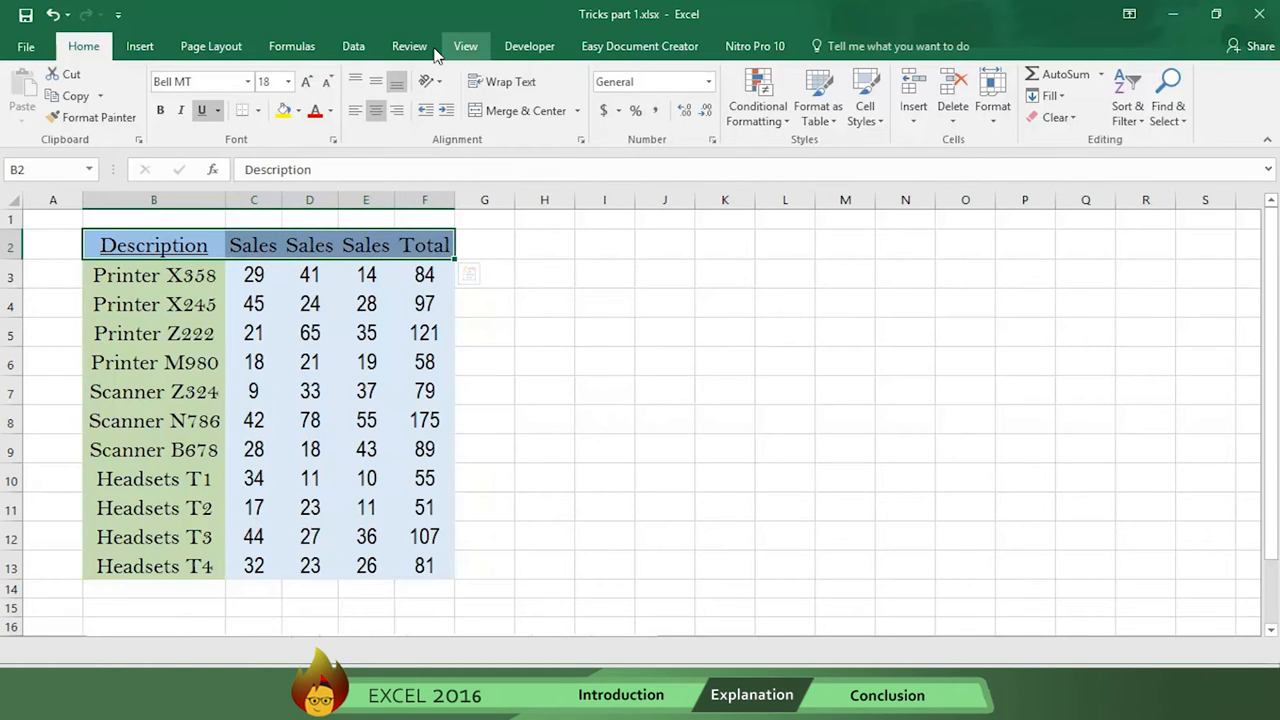
pyautogui.click(352, 46)
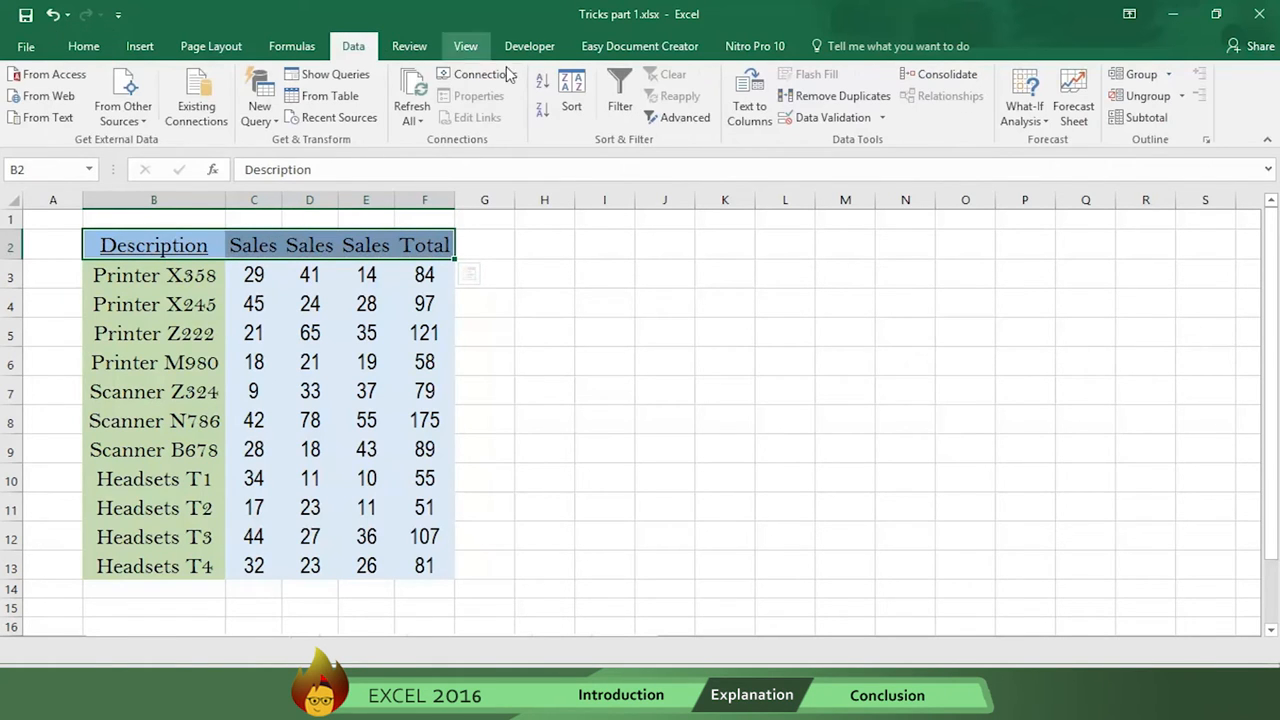
pyautogui.click(630, 90)
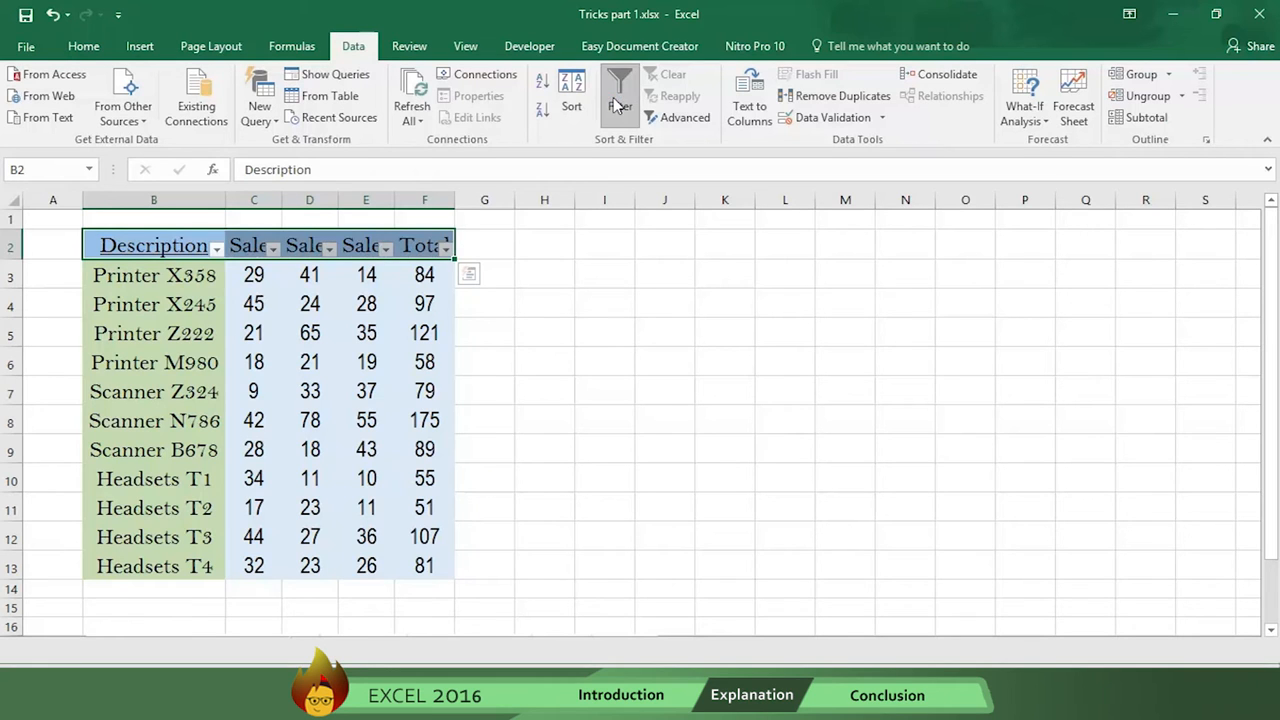
pyautogui.click(215, 245)
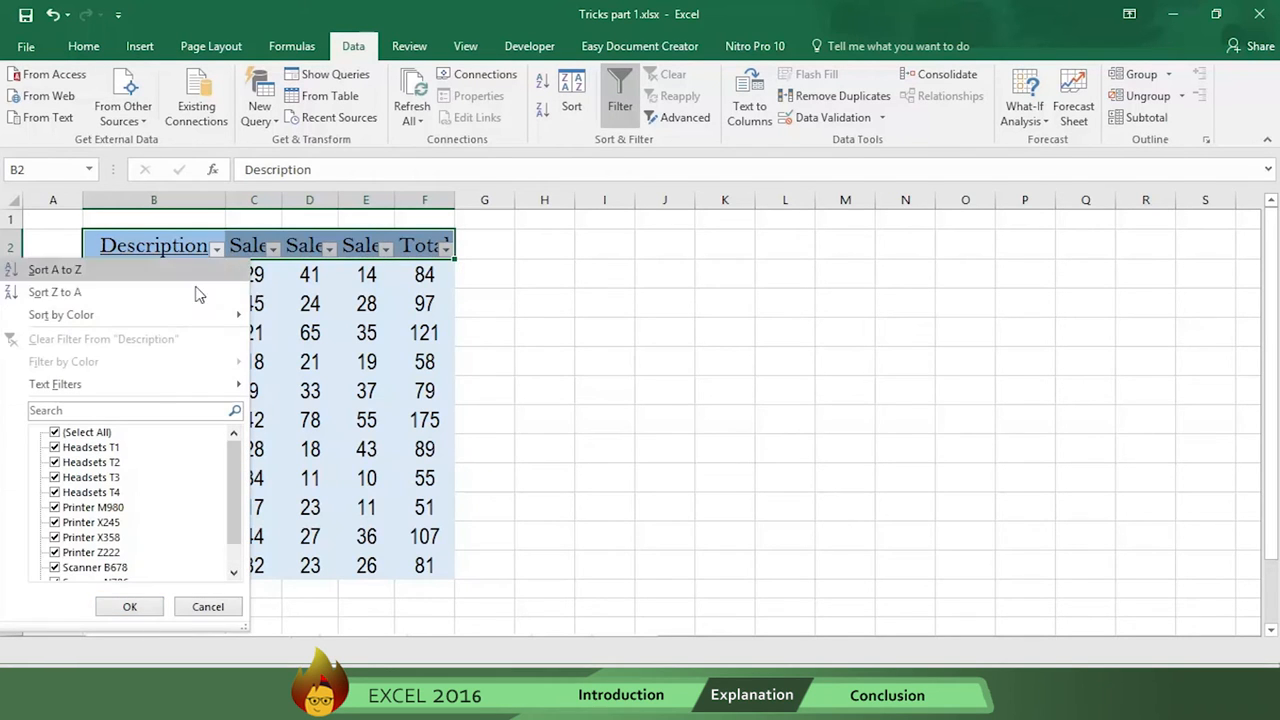
pyautogui.moveTo(203, 268)
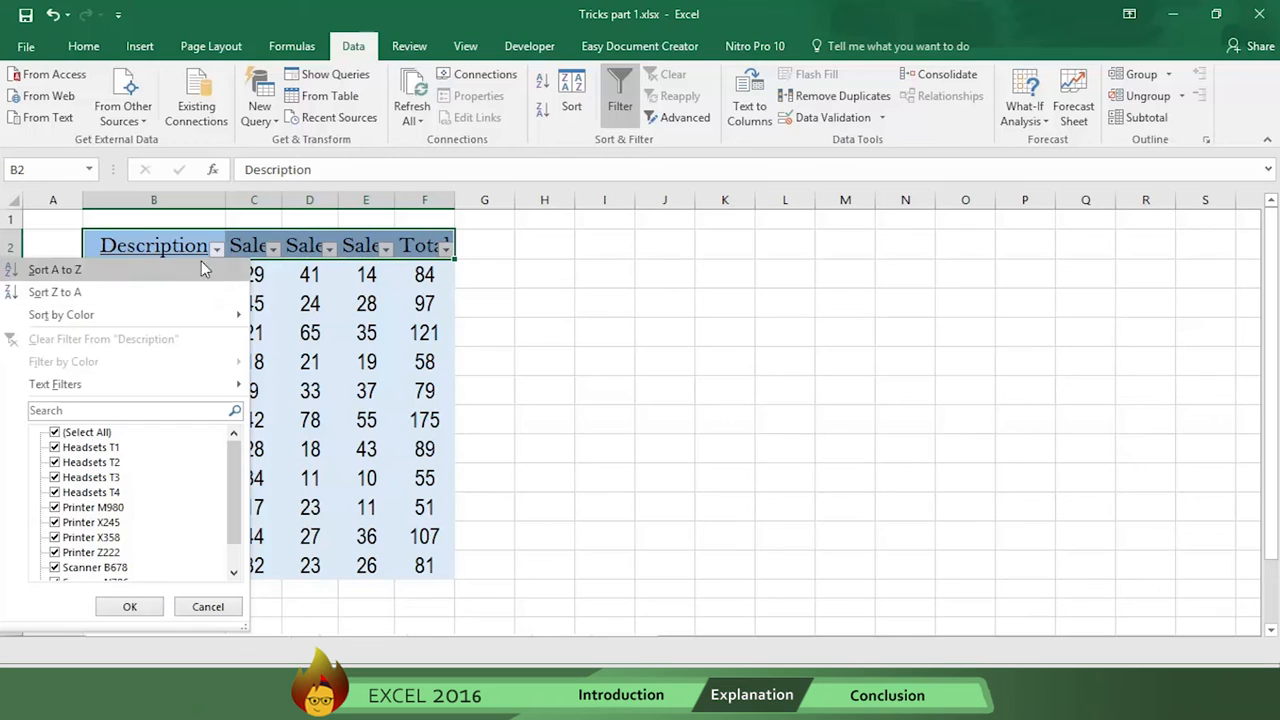
pyautogui.click(54, 269)
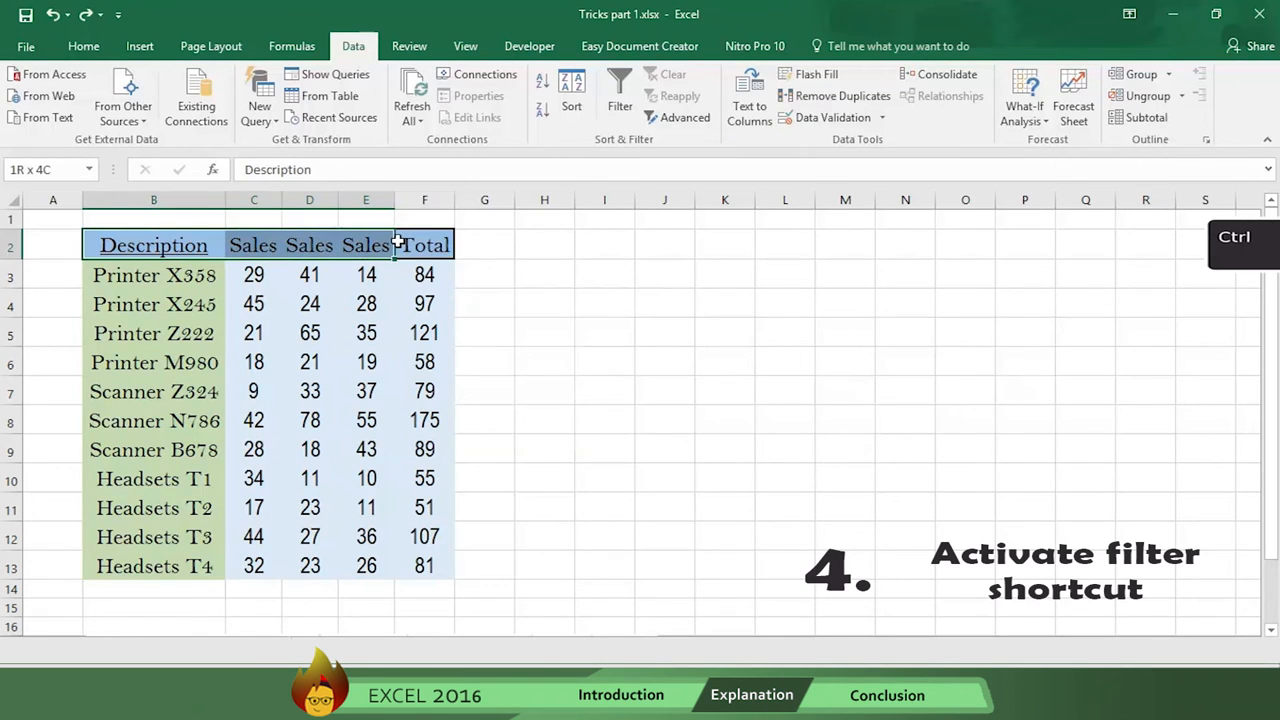
pyautogui.press('ctrl+shift+l')
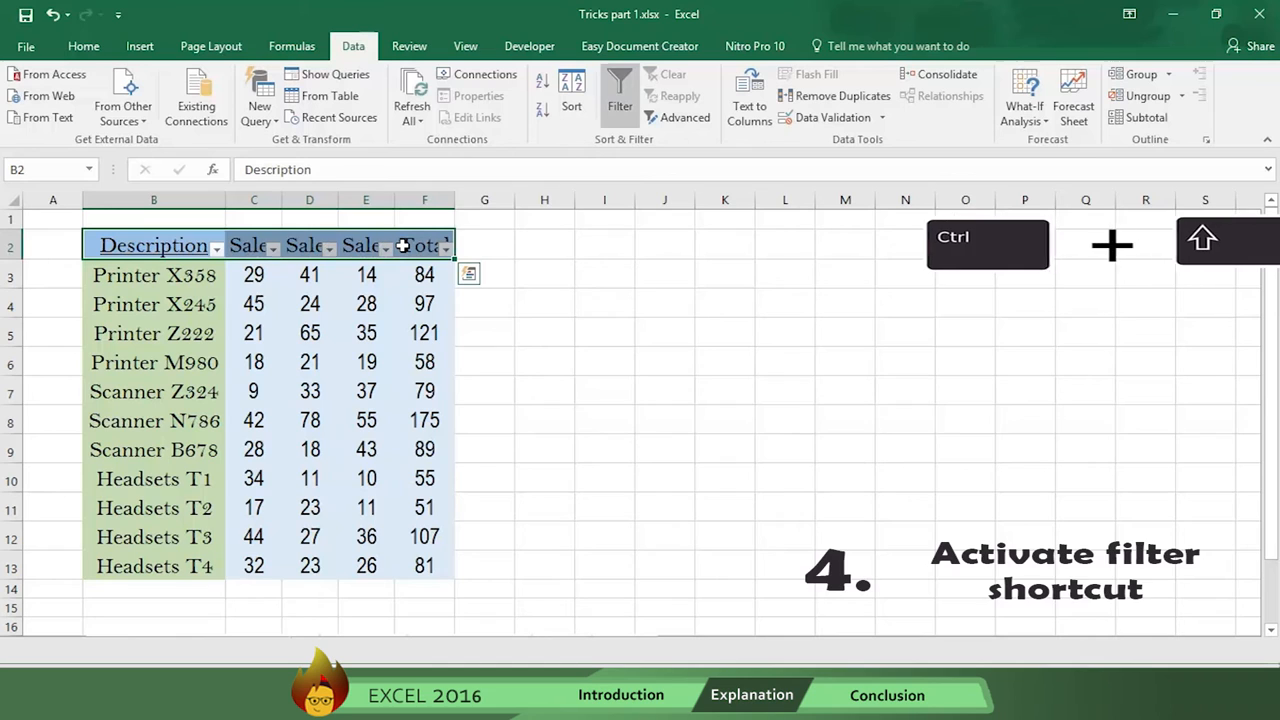
pyautogui.press('Ctrl+Shift+L')
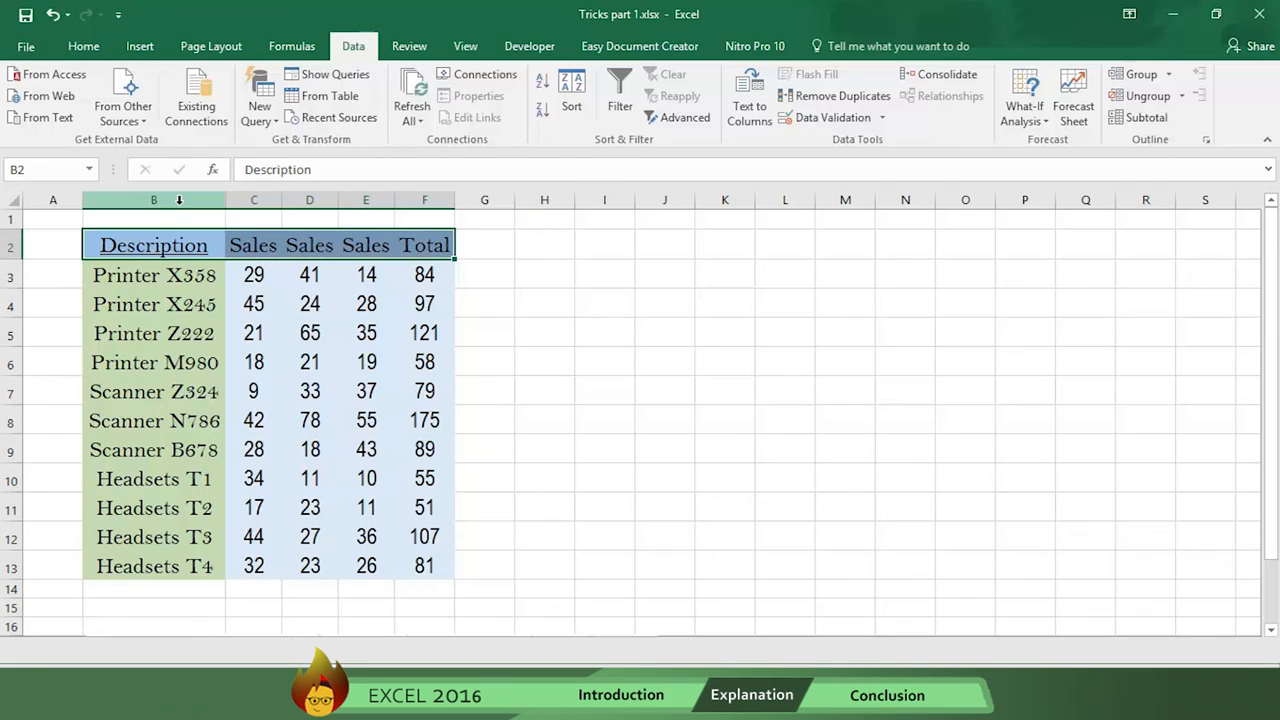
# - Select the Description column B and bring up its context menu for inserting a column
pyautogui.click(153, 200)
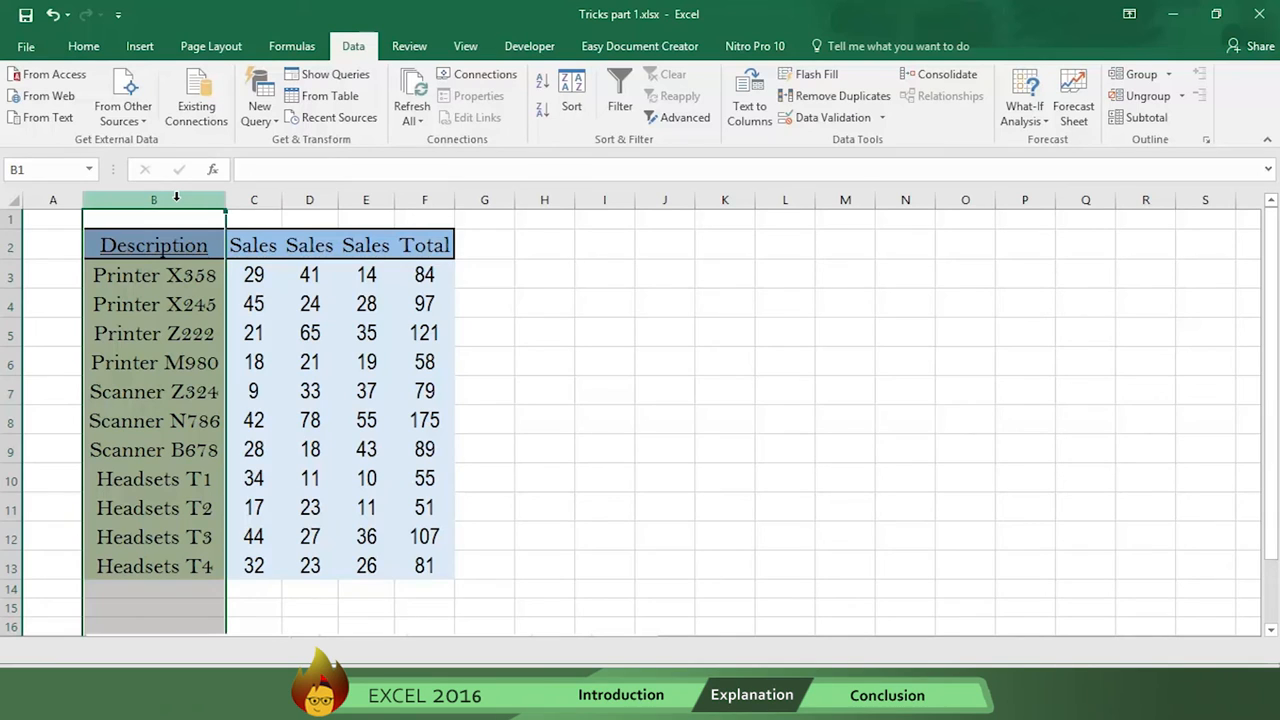
pyautogui.moveTo(180, 199)
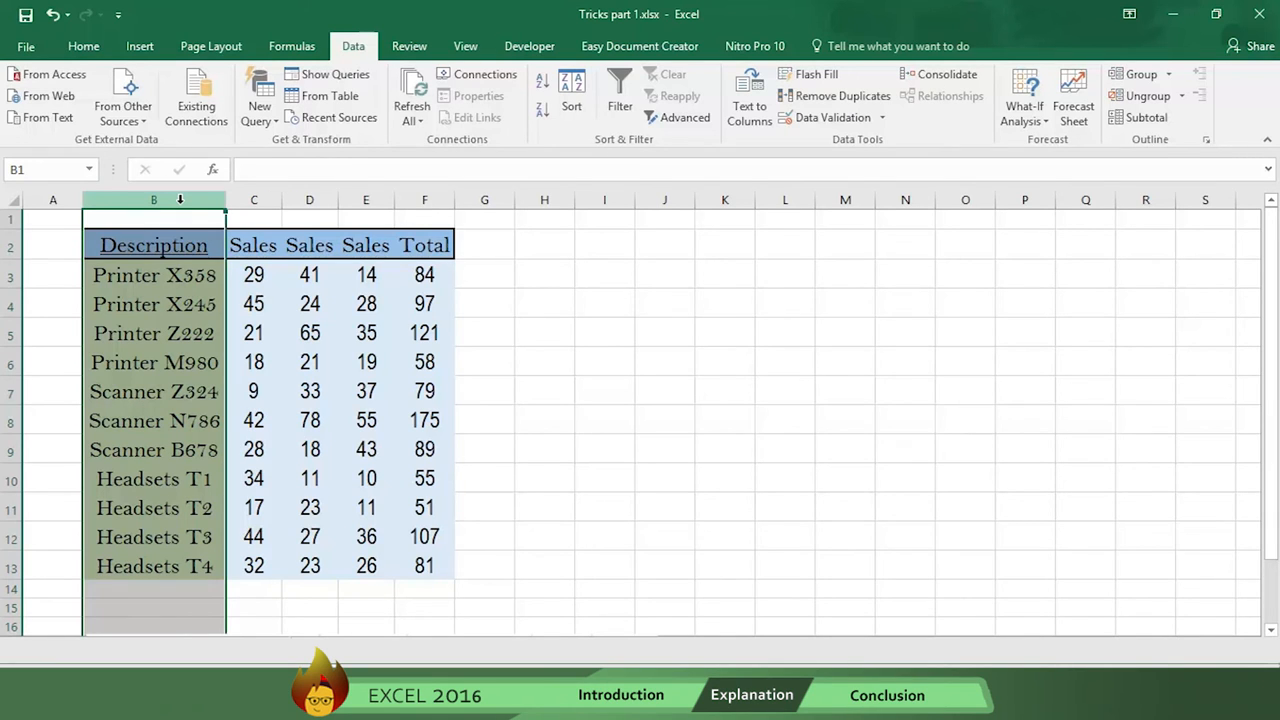
pyautogui.rightClick(154, 200)
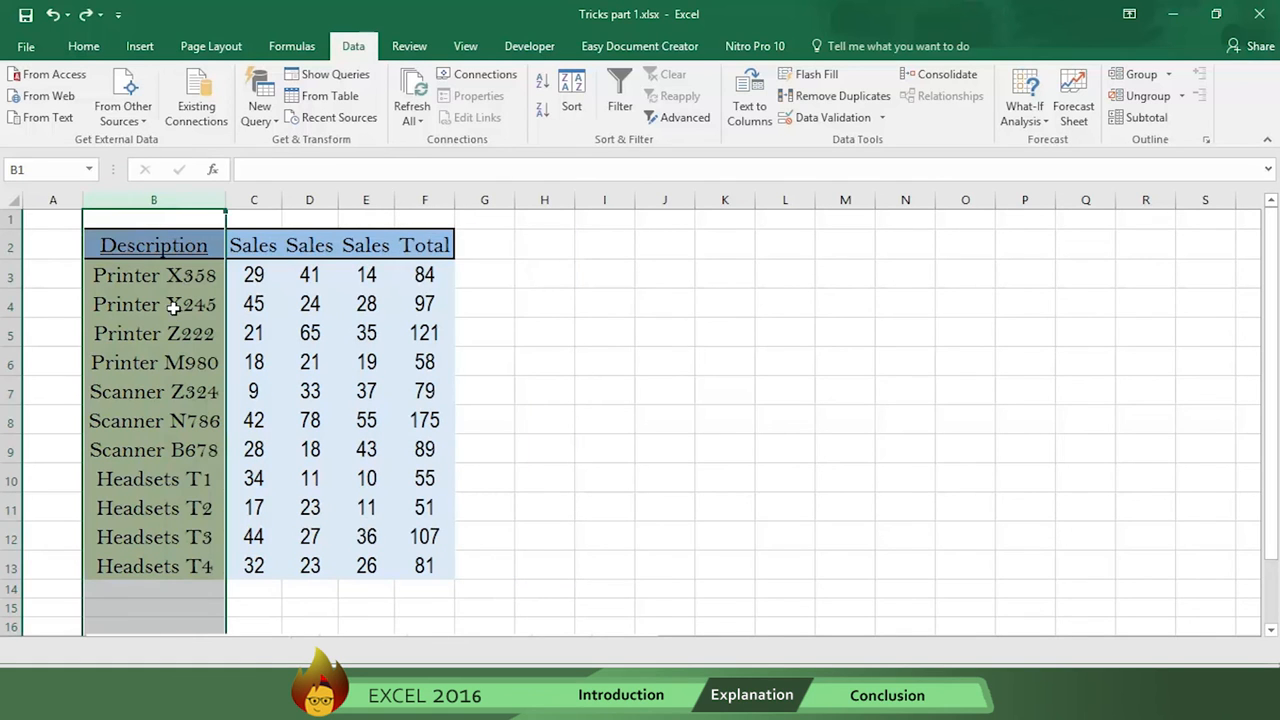
pyautogui.moveTo(220, 214)
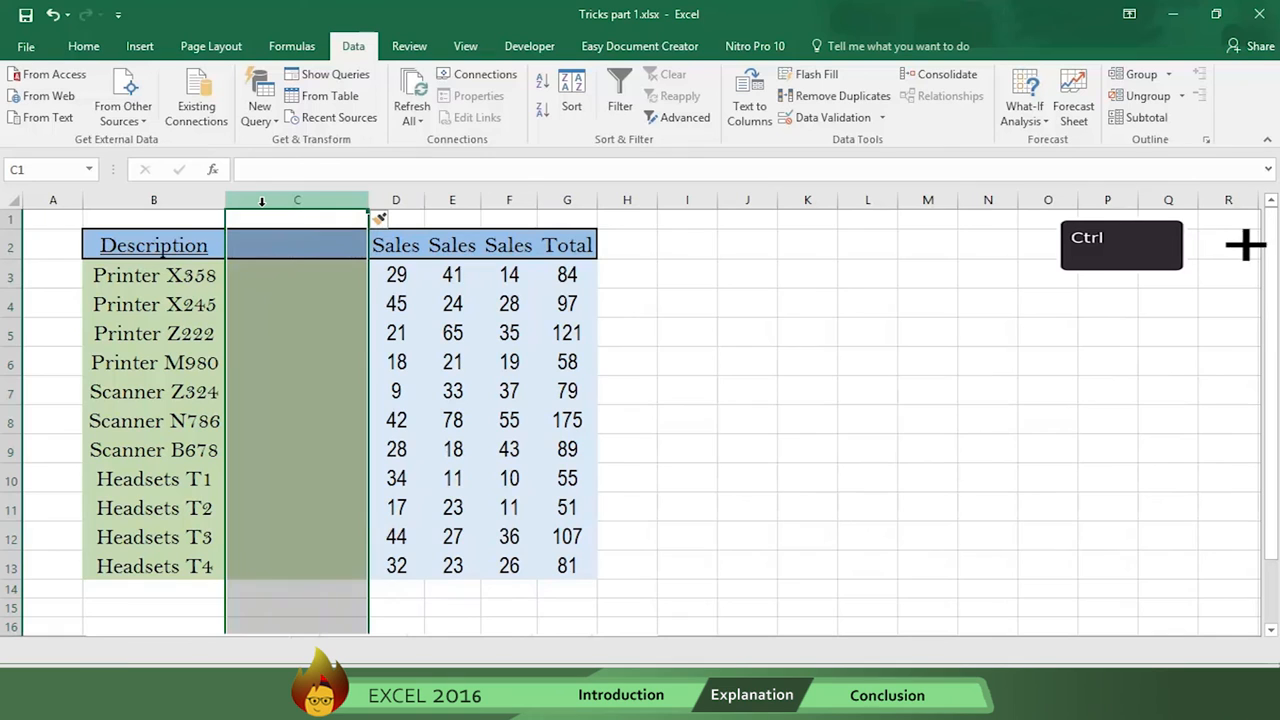
pyautogui.moveTo(1059, 244)
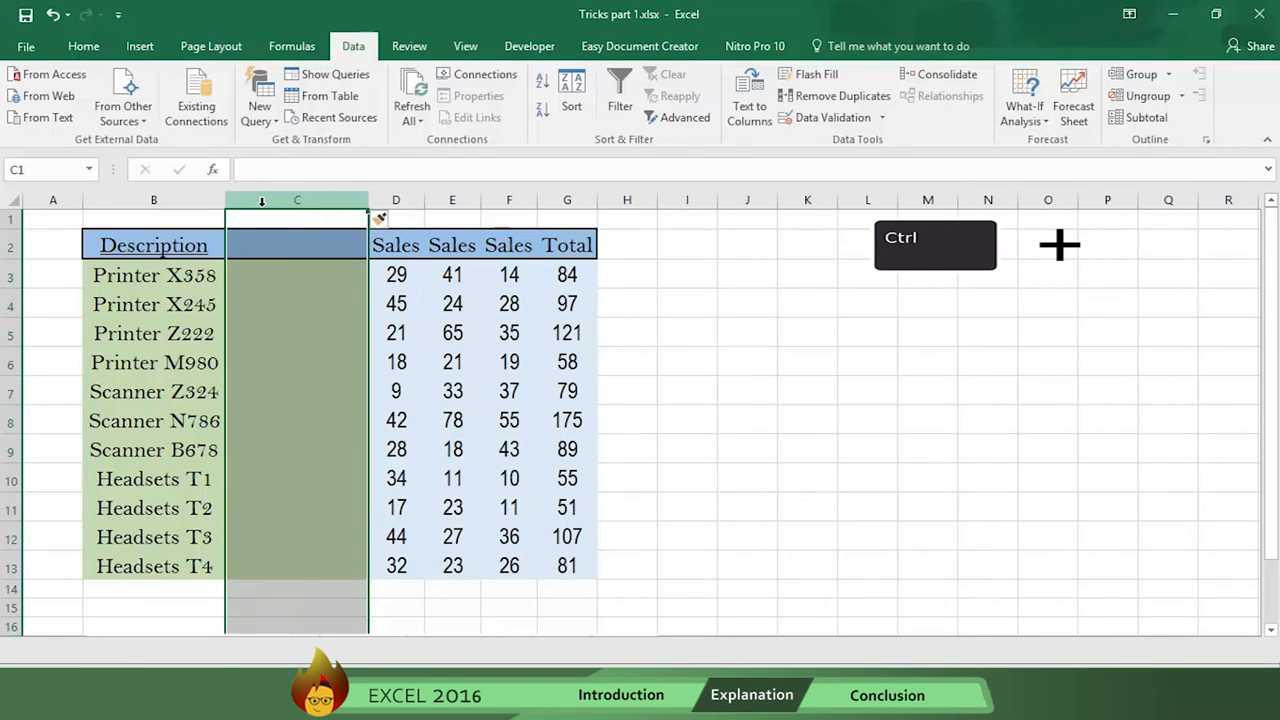
pyautogui.moveTo(1005, 243)
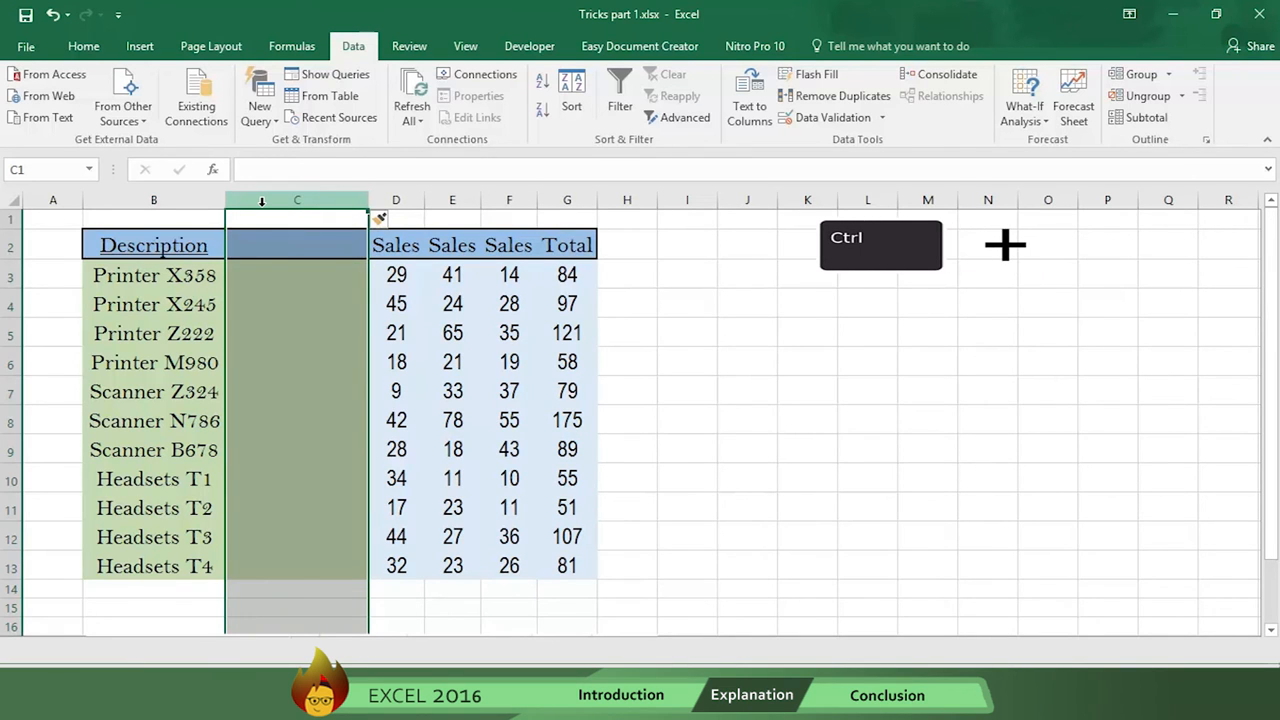